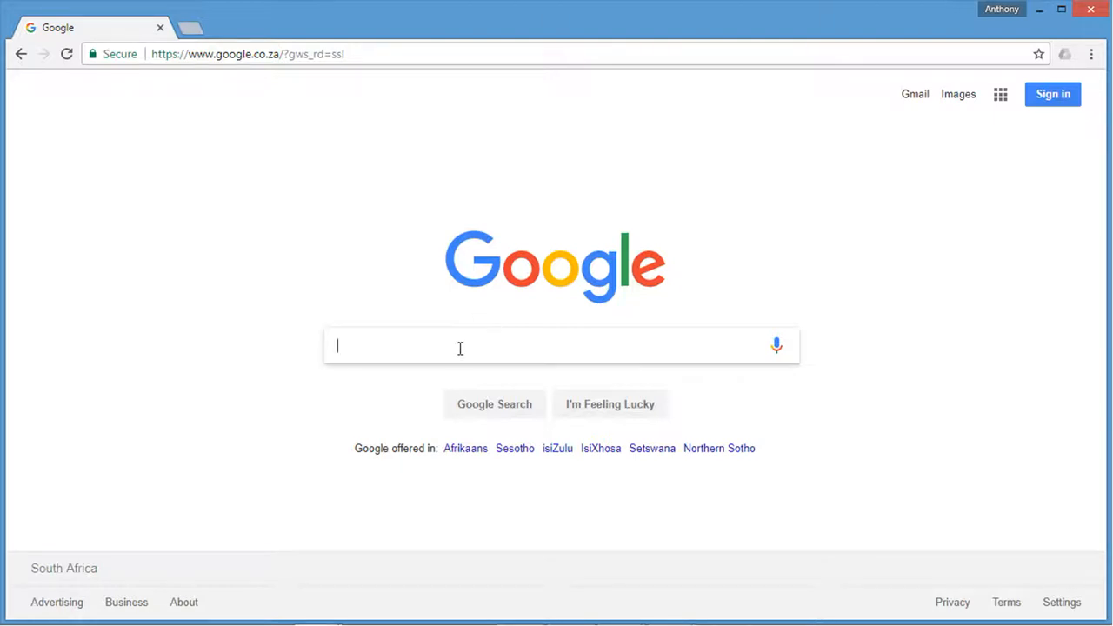
Step: Search Google for 'steemit' and open the Steemit website result
{"action": "type", "text": "steemi"}
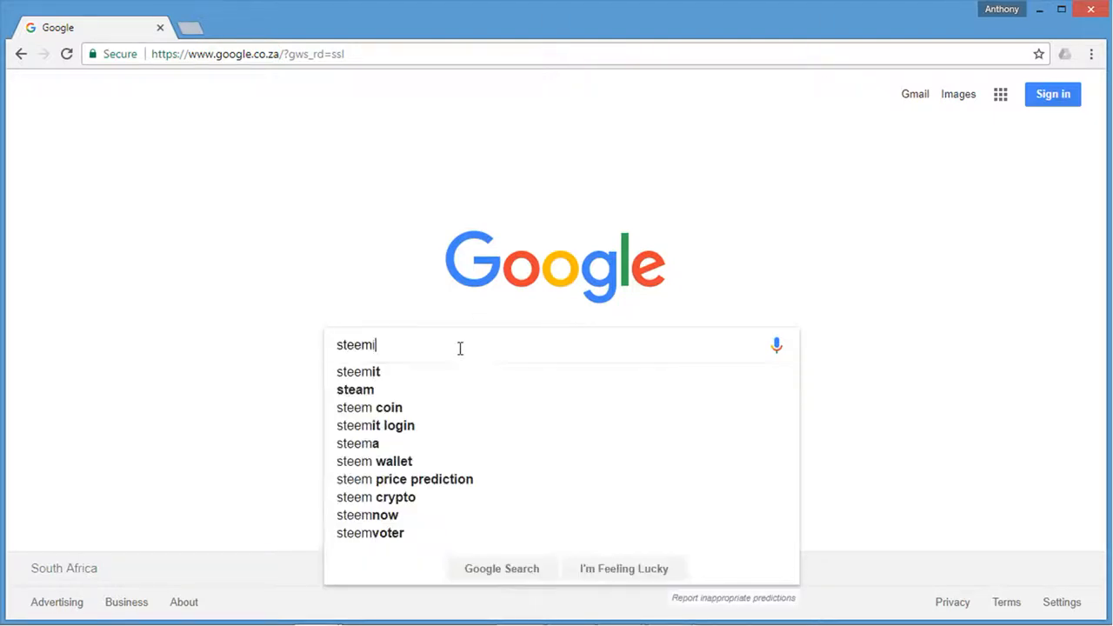
{"action": "left_click", "coordinate": [358, 371]}
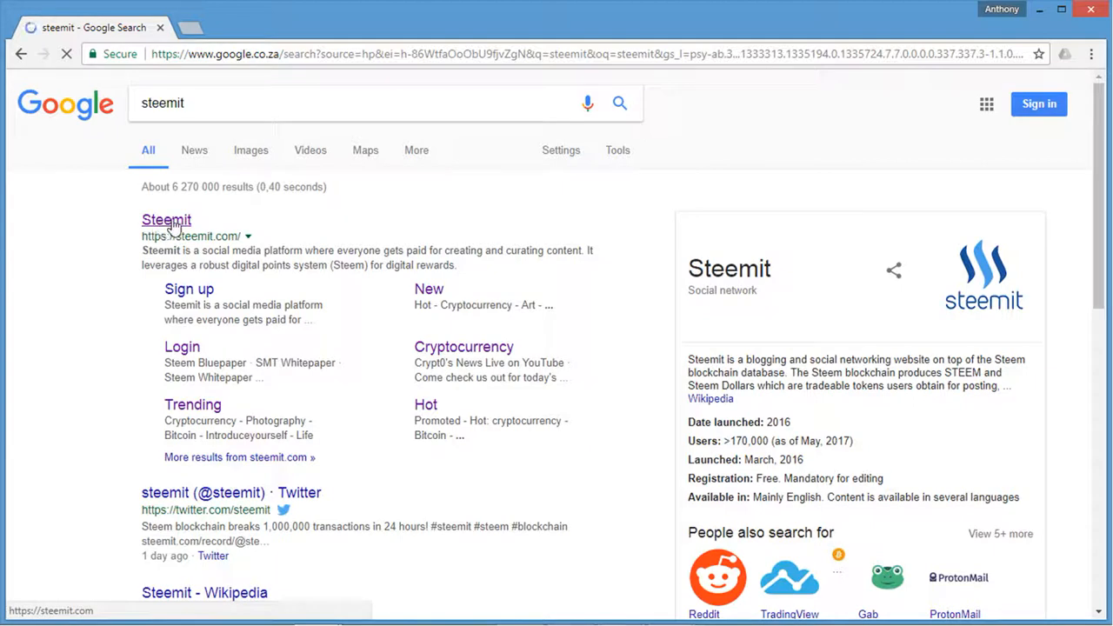
{"action": "left_click", "coordinate": [166, 219]}
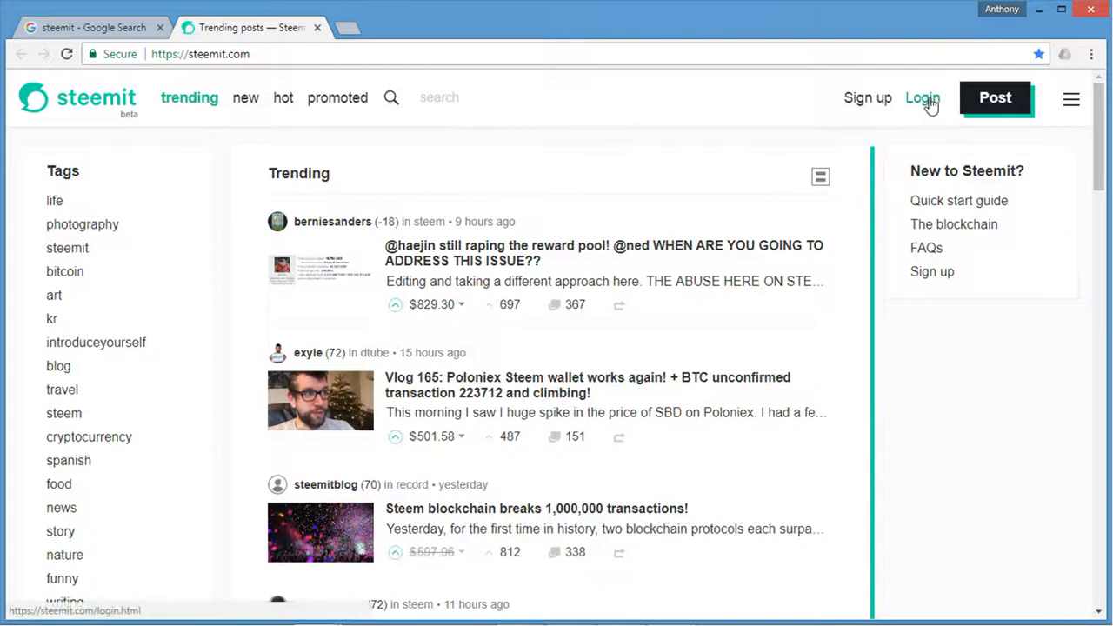
Step: Log into Steemit by entering the account password in the login form
{"action": "left_click", "coordinate": [922, 97]}
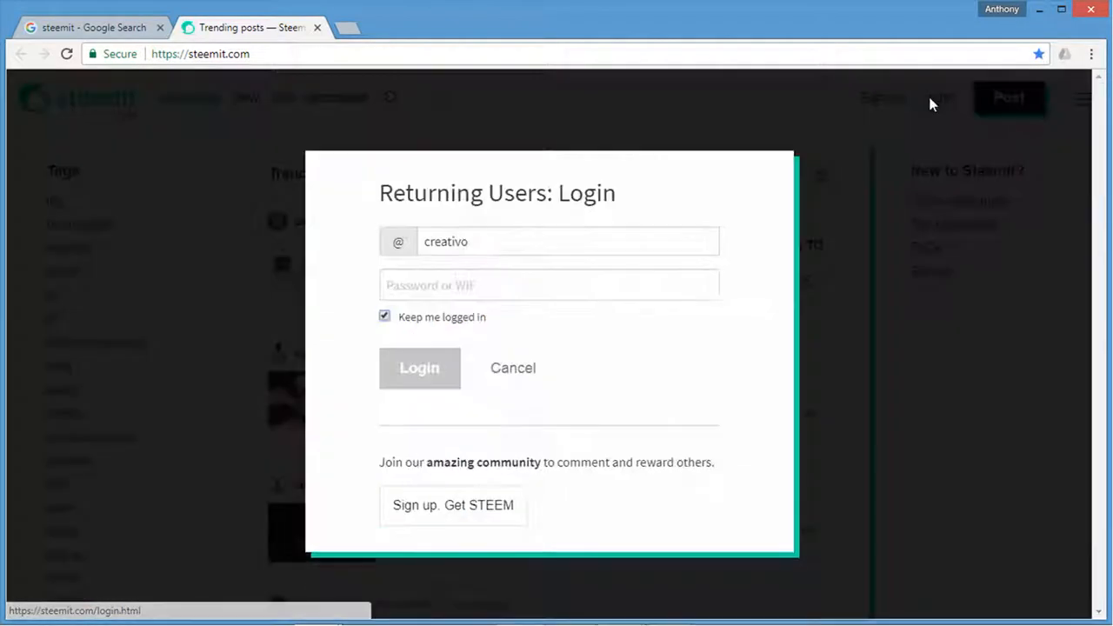
{"action": "left_click", "coordinate": [420, 367]}
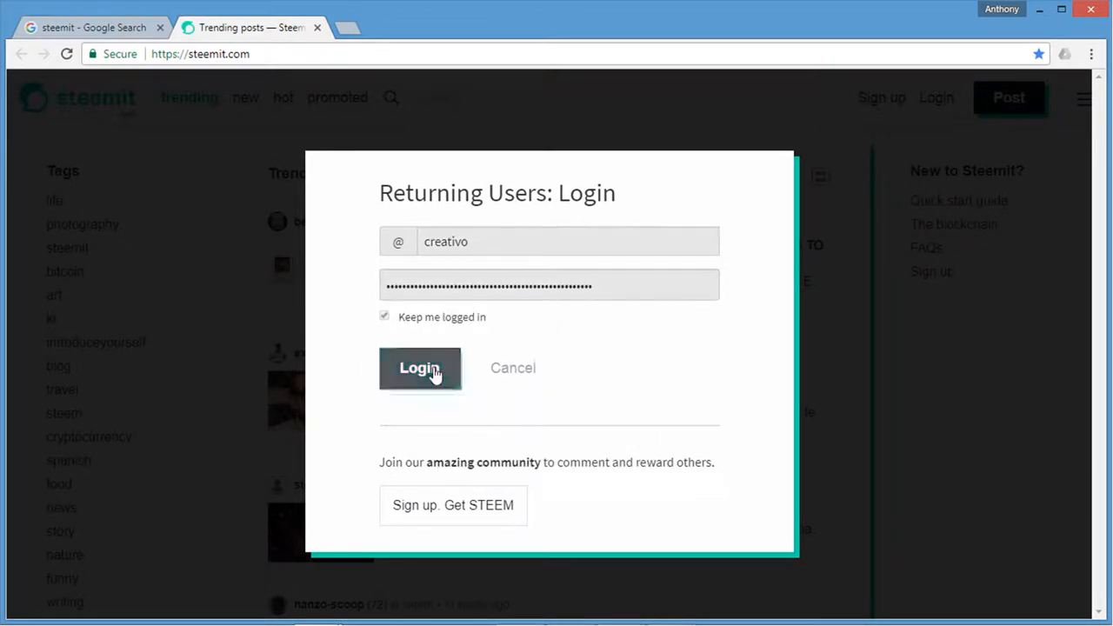
{"action": "left_click", "coordinate": [421, 368]}
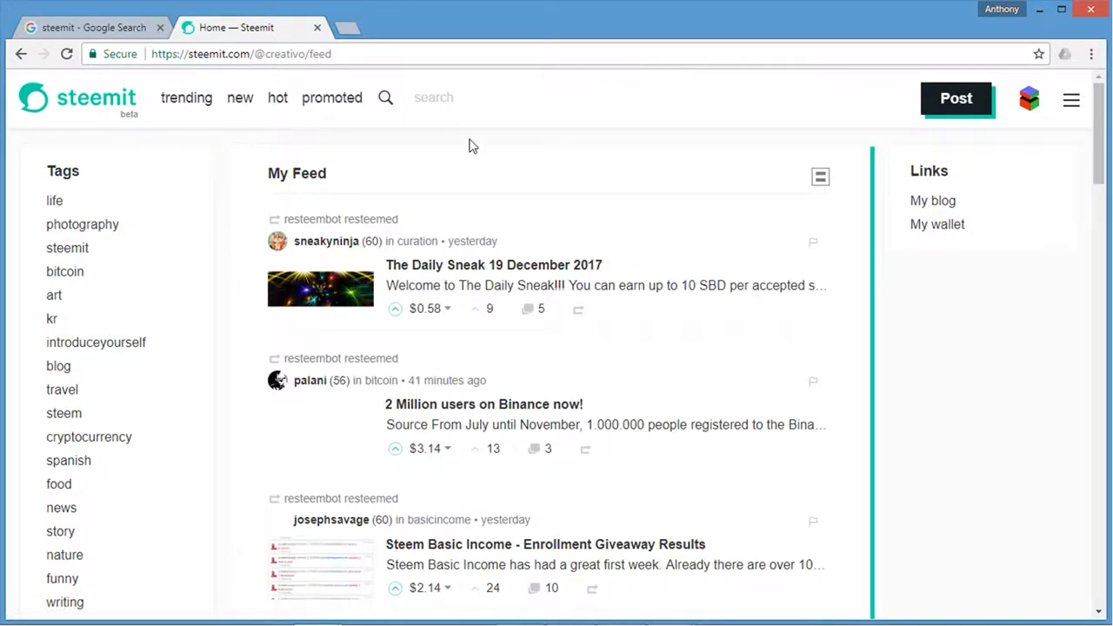
Step: Choose Blog from the avatar menu to view the account's published posts
{"action": "left_click", "coordinate": [1029, 98]}
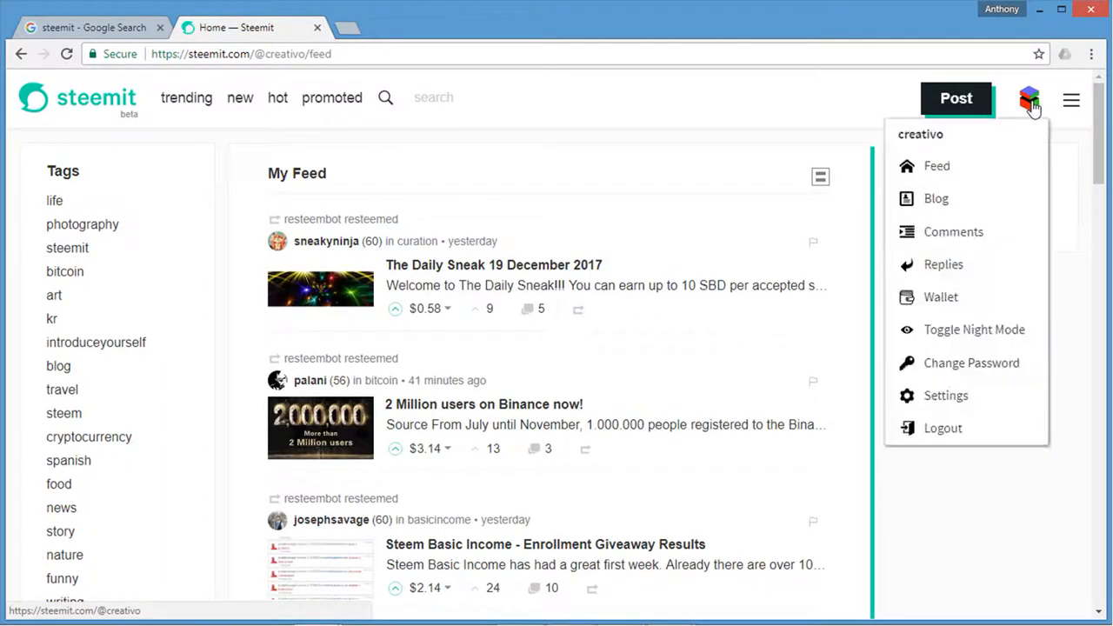
{"action": "mouse_move", "coordinate": [956, 202]}
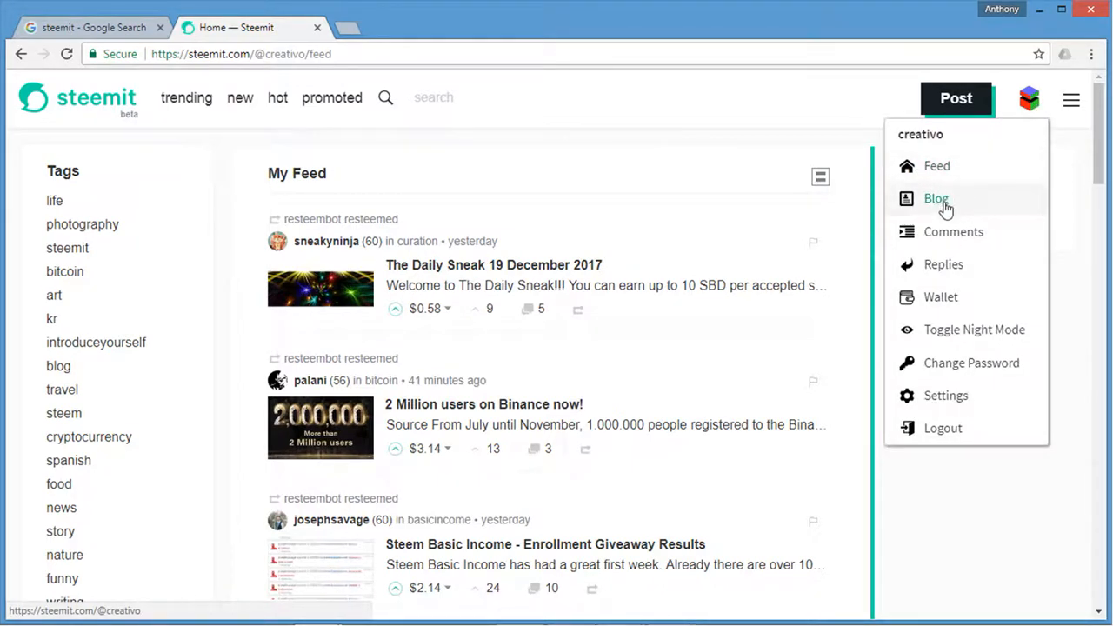
{"action": "mouse_move", "coordinate": [941, 297]}
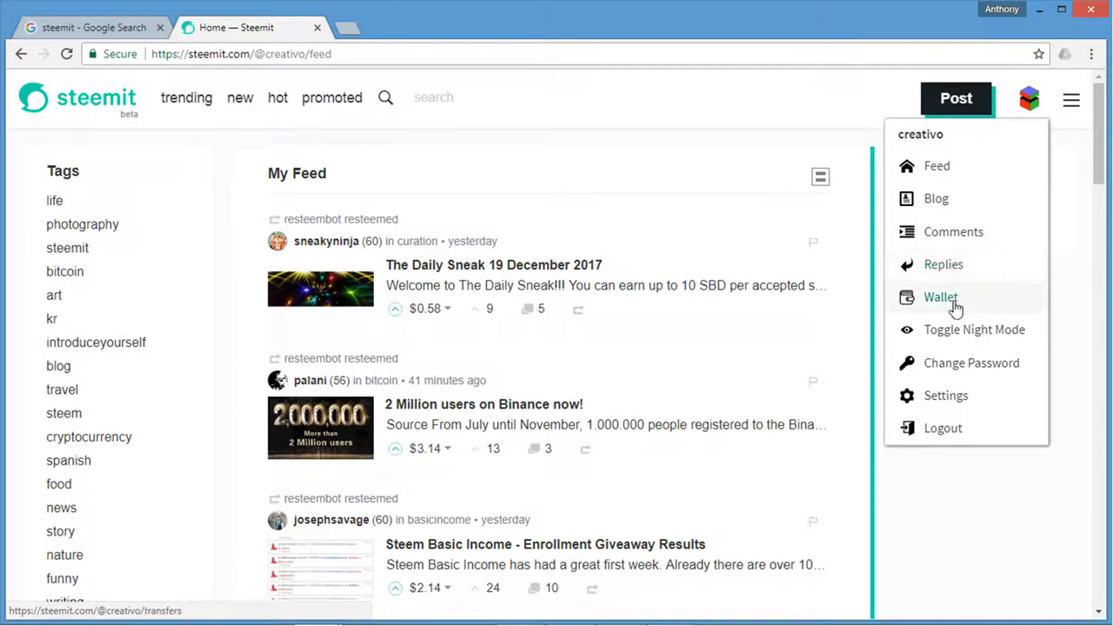
{"action": "mouse_move", "coordinate": [957, 365]}
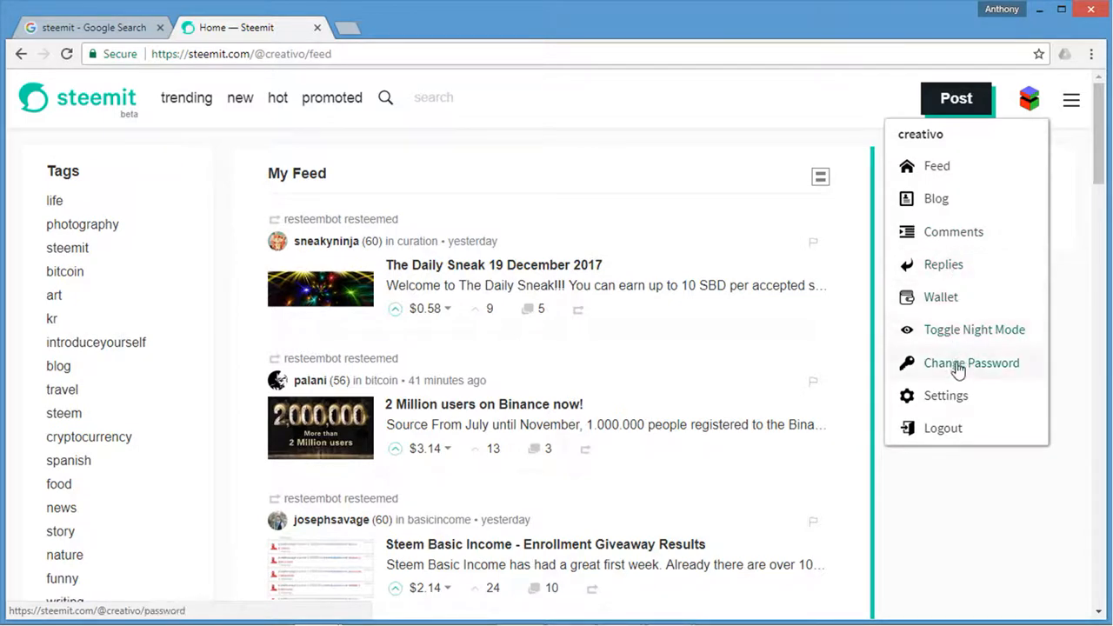
{"action": "mouse_move", "coordinate": [974, 329]}
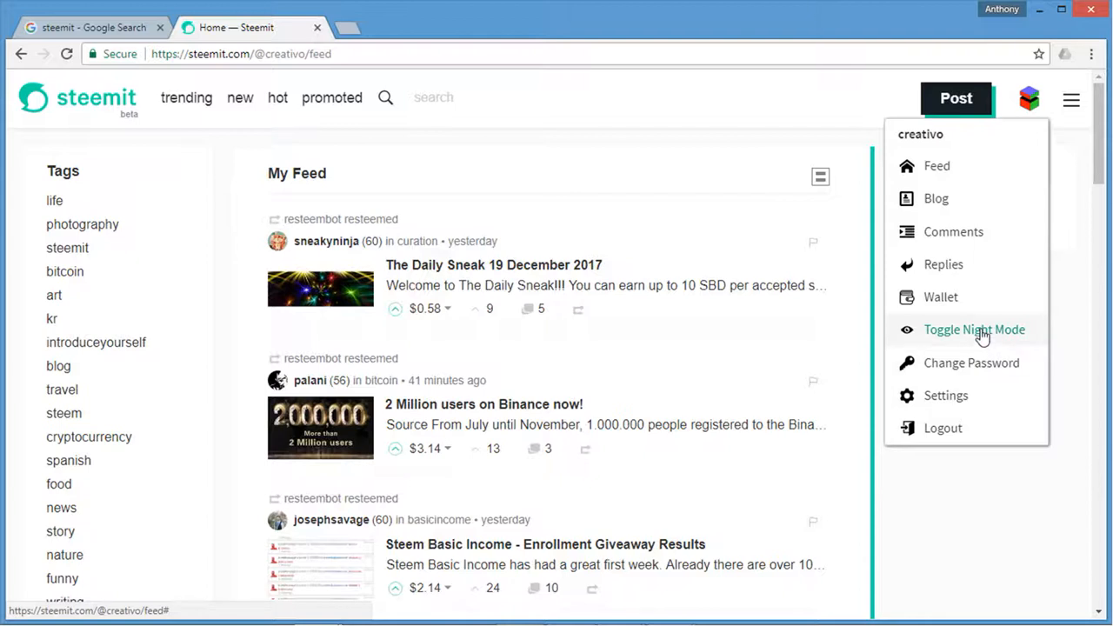
{"action": "mouse_move", "coordinate": [972, 341]}
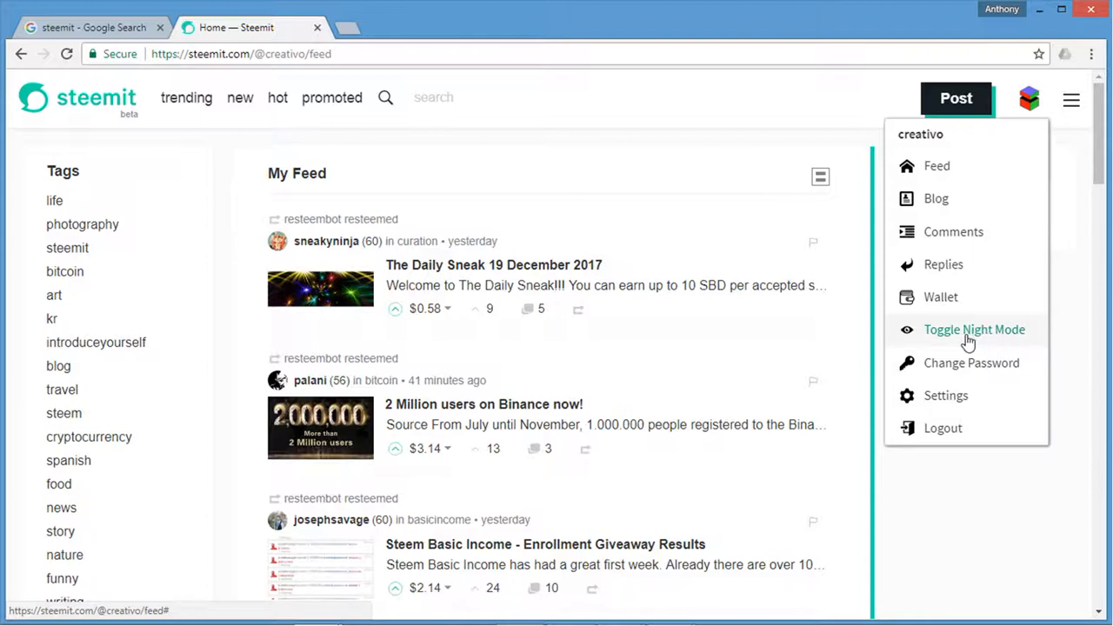
{"action": "mouse_move", "coordinate": [945, 395]}
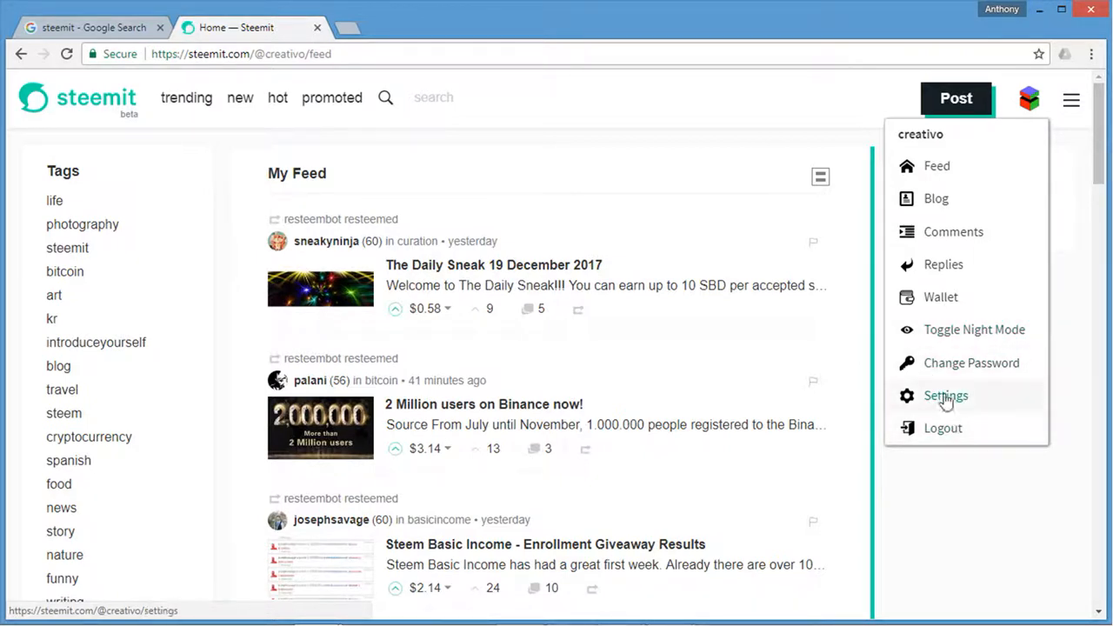
{"action": "mouse_move", "coordinate": [957, 209]}
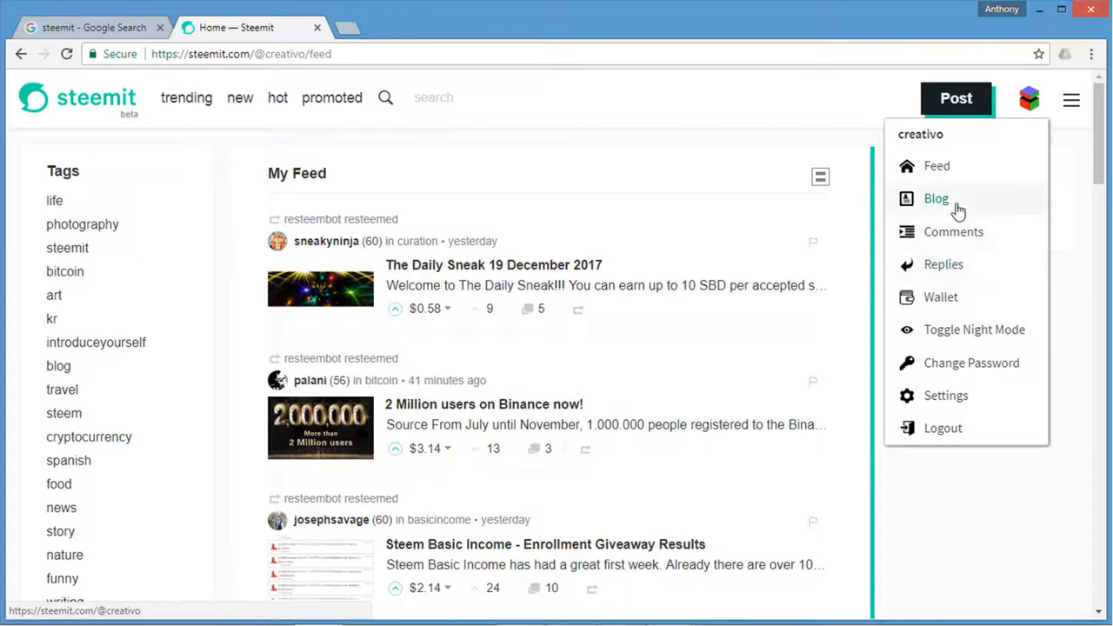
{"action": "left_click", "coordinate": [936, 198]}
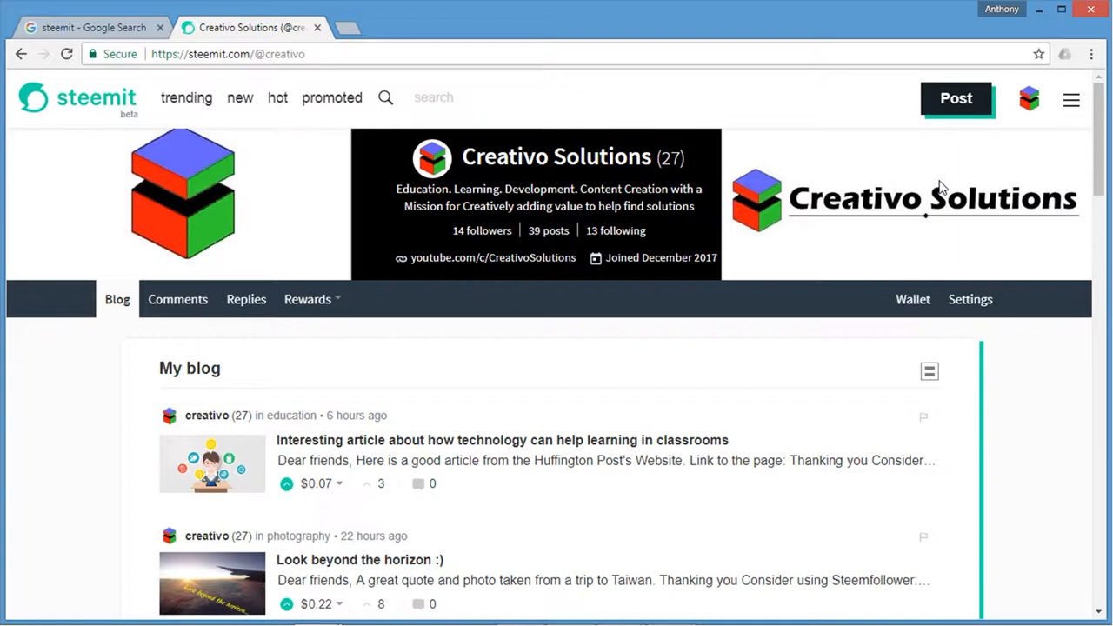
{"action": "mouse_move", "coordinate": [815, 257]}
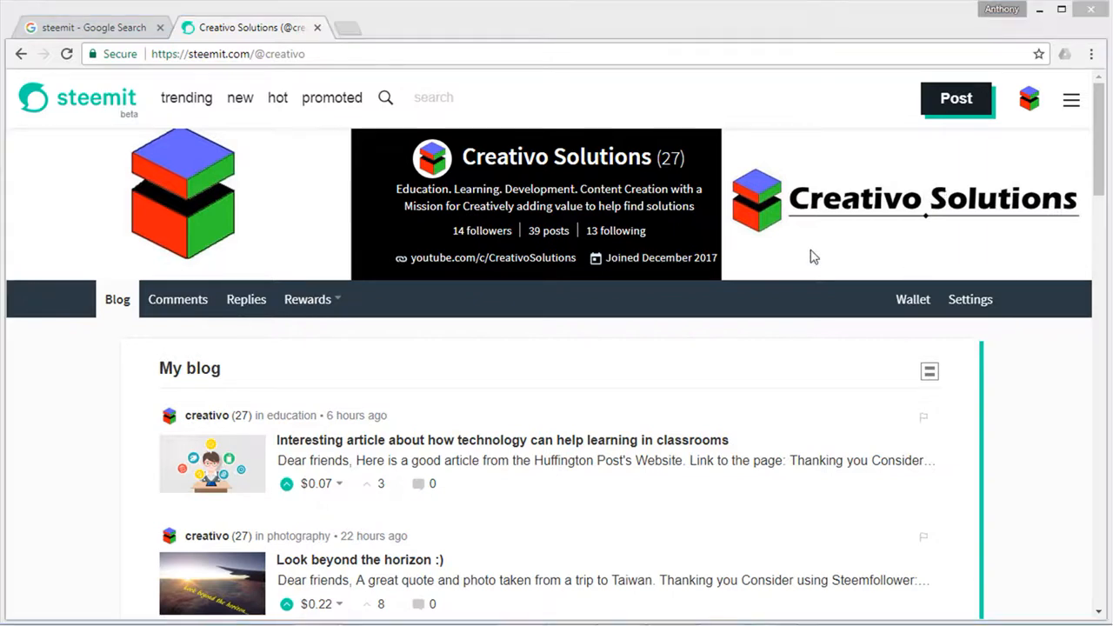
Step: Start a new post to reach the empty Create a post form
{"action": "left_click", "coordinate": [956, 98]}
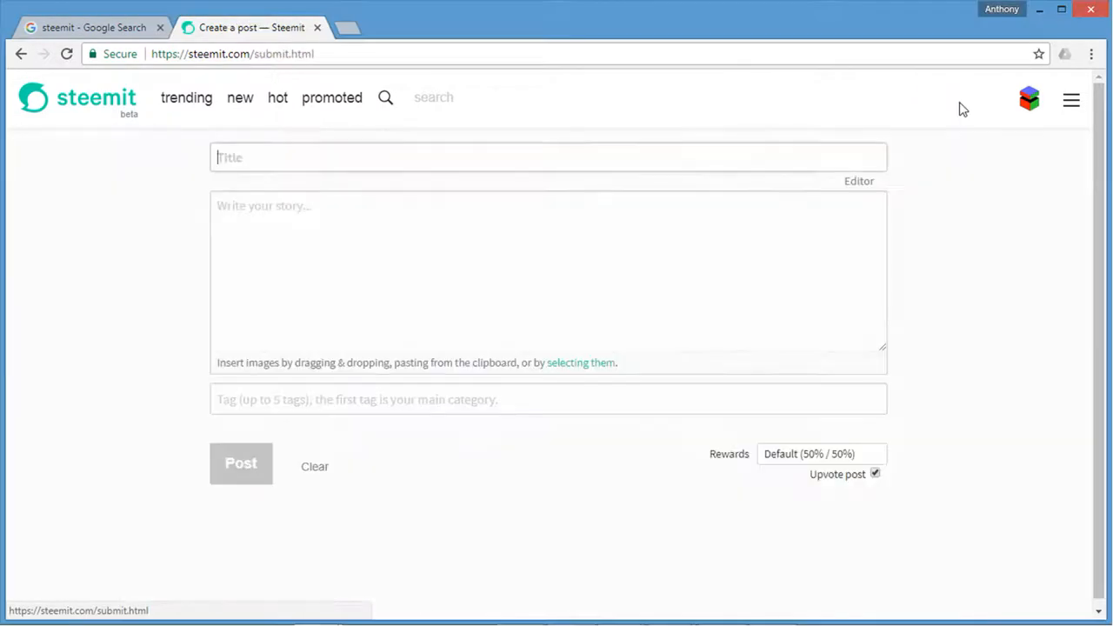
{"action": "mouse_move", "coordinate": [365, 199]}
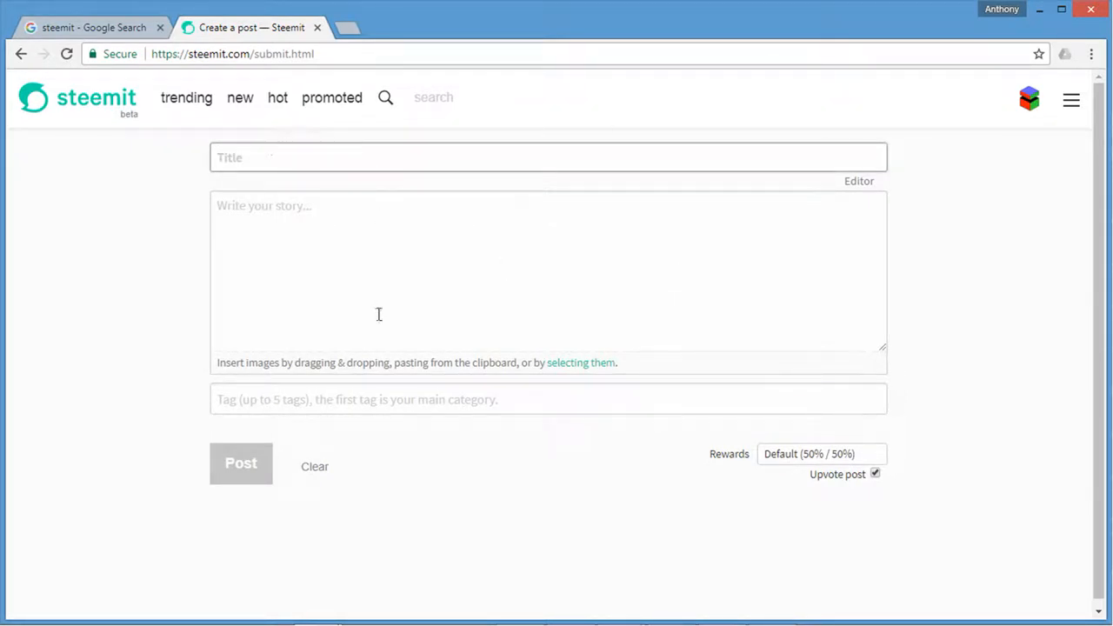
{"action": "mouse_move", "coordinate": [414, 320]}
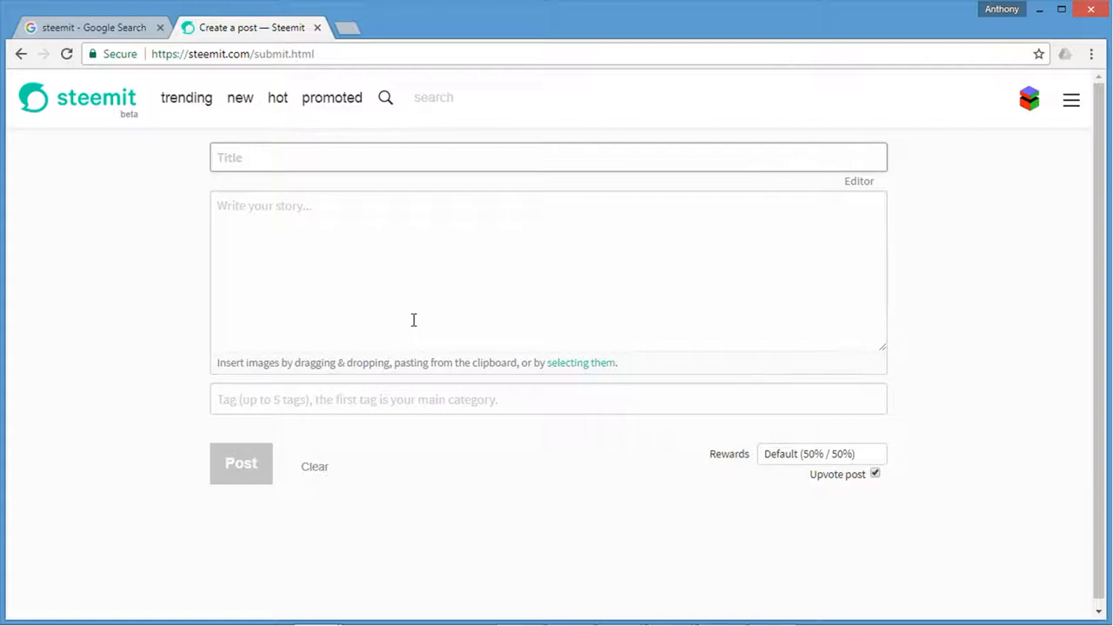
{"action": "mouse_move", "coordinate": [945, 334]}
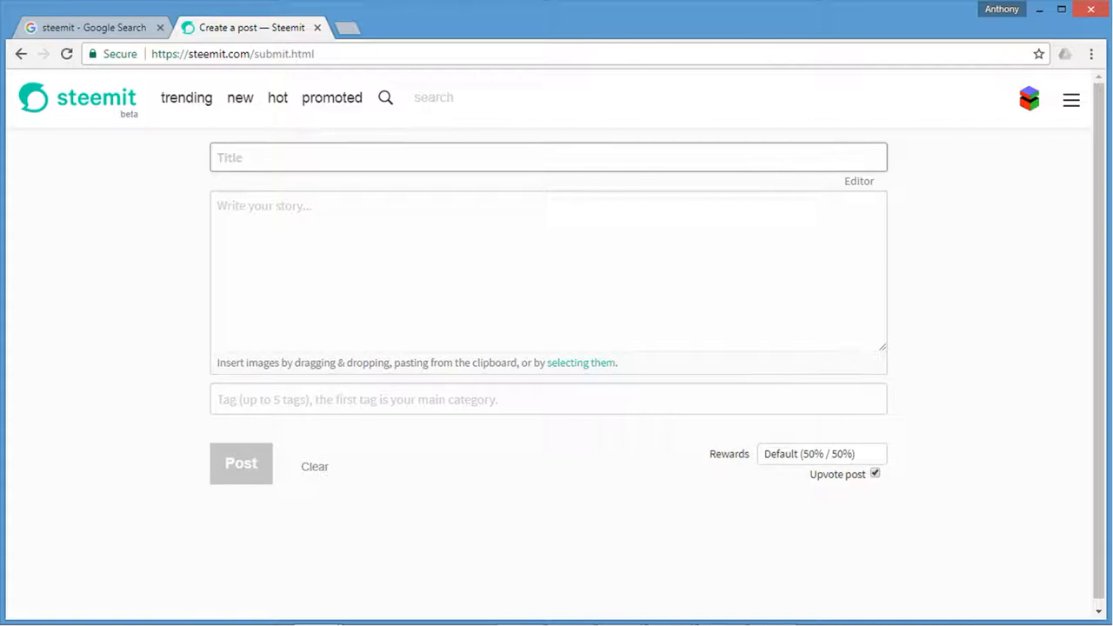
{"action": "left_click", "coordinate": [548, 157]}
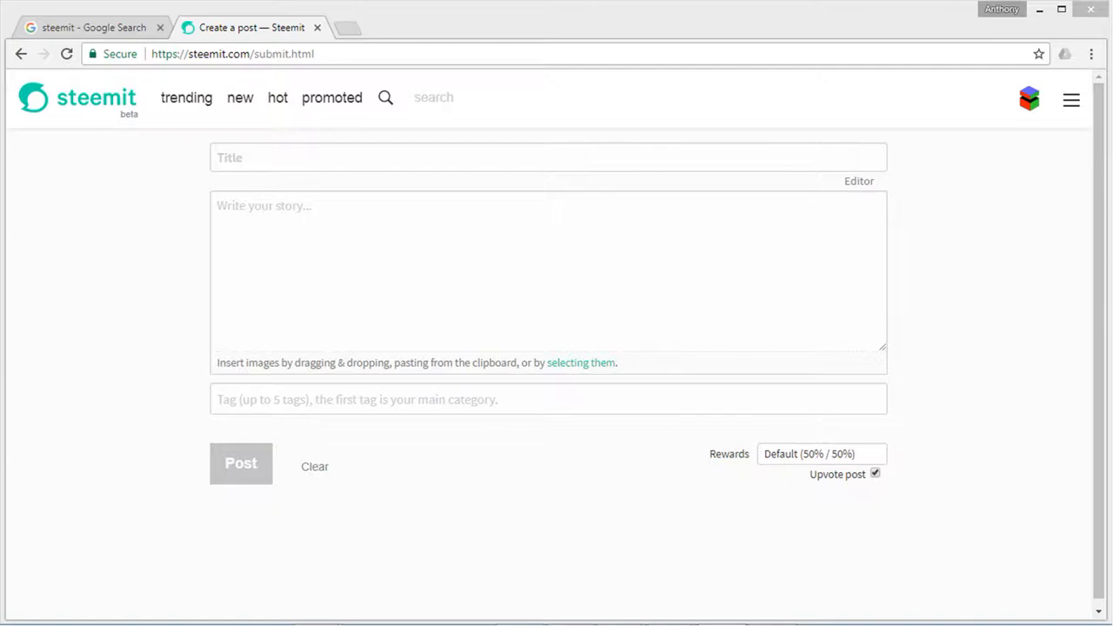
Step: Paste the prepared post text and delete the 'It's a really useful resource' sentence
{"action": "left_click", "coordinate": [424, 209]}
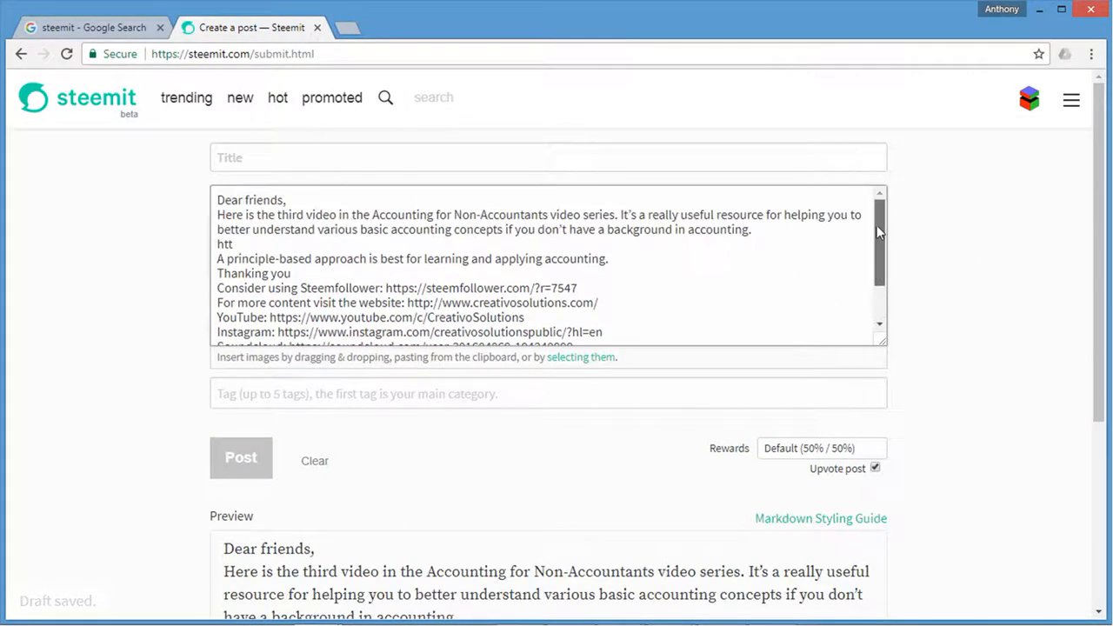
{"action": "left_click_drag", "start_coordinate": [418, 258], "coordinate": [606, 258]}
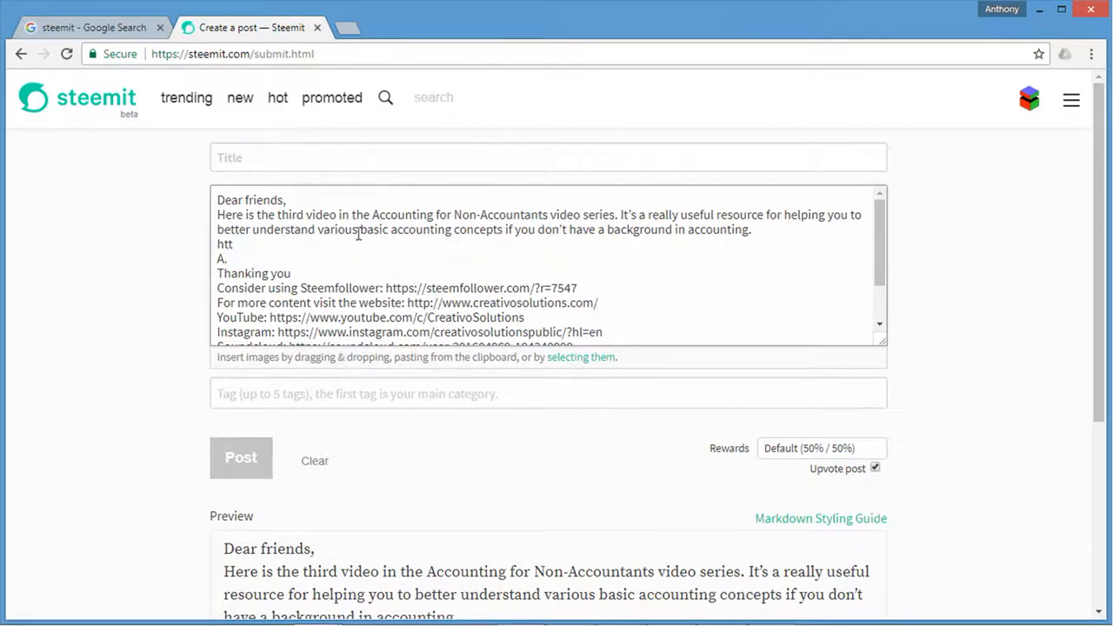
{"action": "left_click_drag", "start_coordinate": [591, 229], "coordinate": [750, 230]}
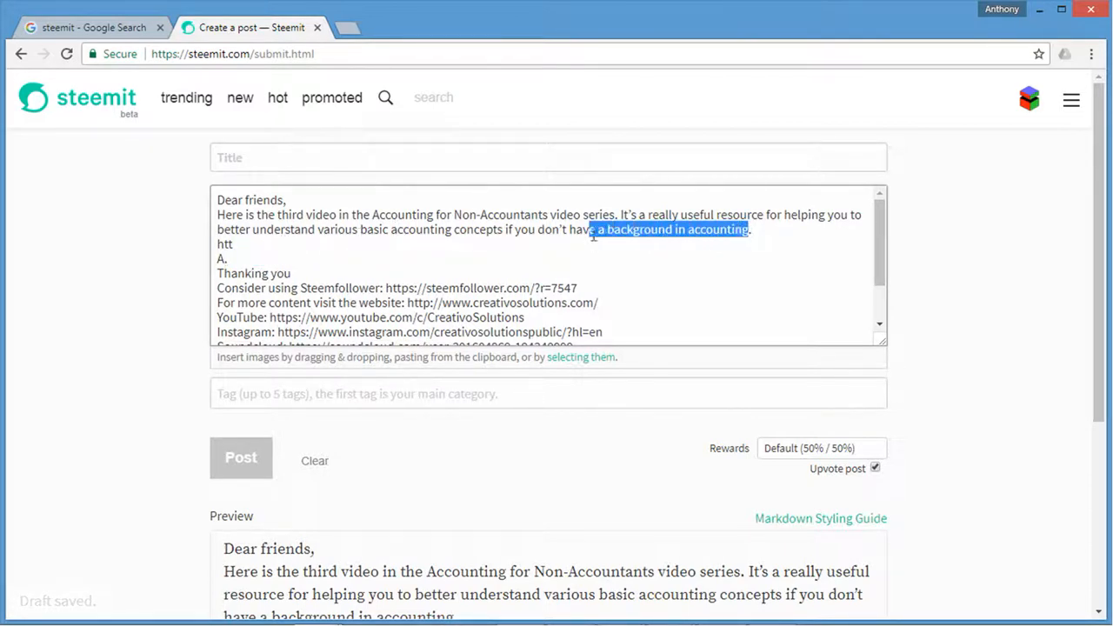
{"action": "left_click_drag", "start_coordinate": [623, 215], "coordinate": [751, 229]}
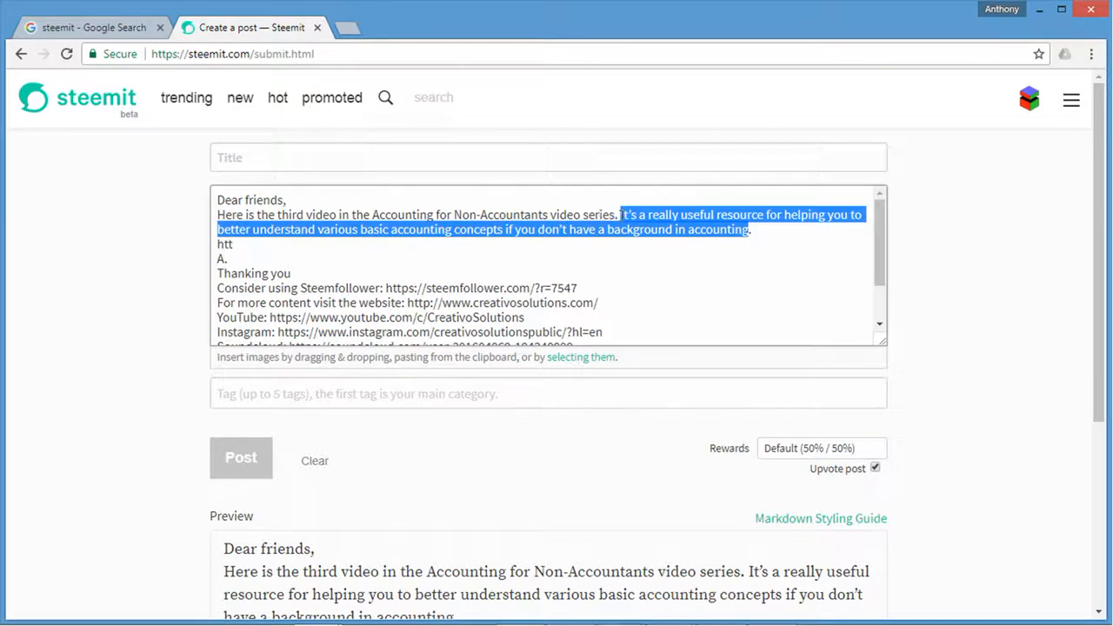
{"action": "key", "text": "Delete"}
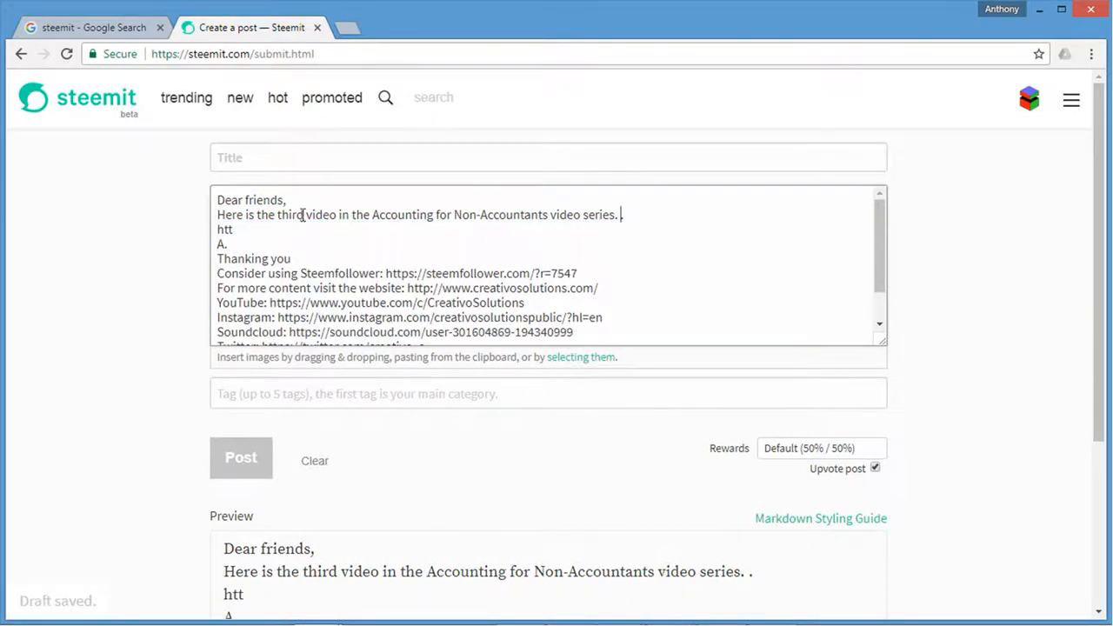
{"action": "double_click", "coordinate": [290, 215]}
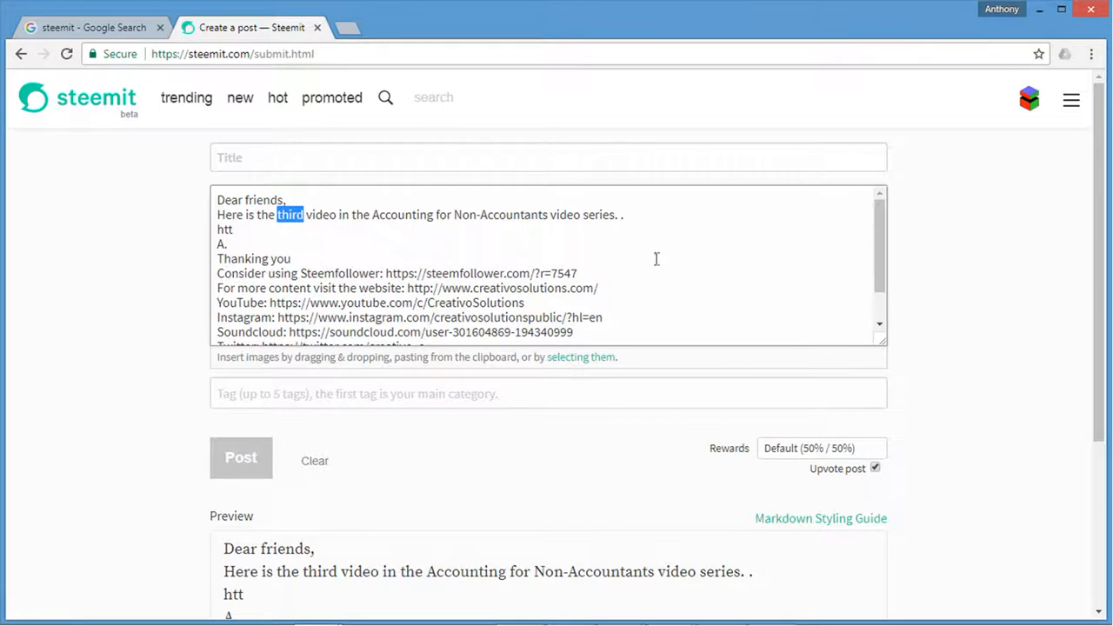
{"action": "mouse_move", "coordinate": [657, 259]}
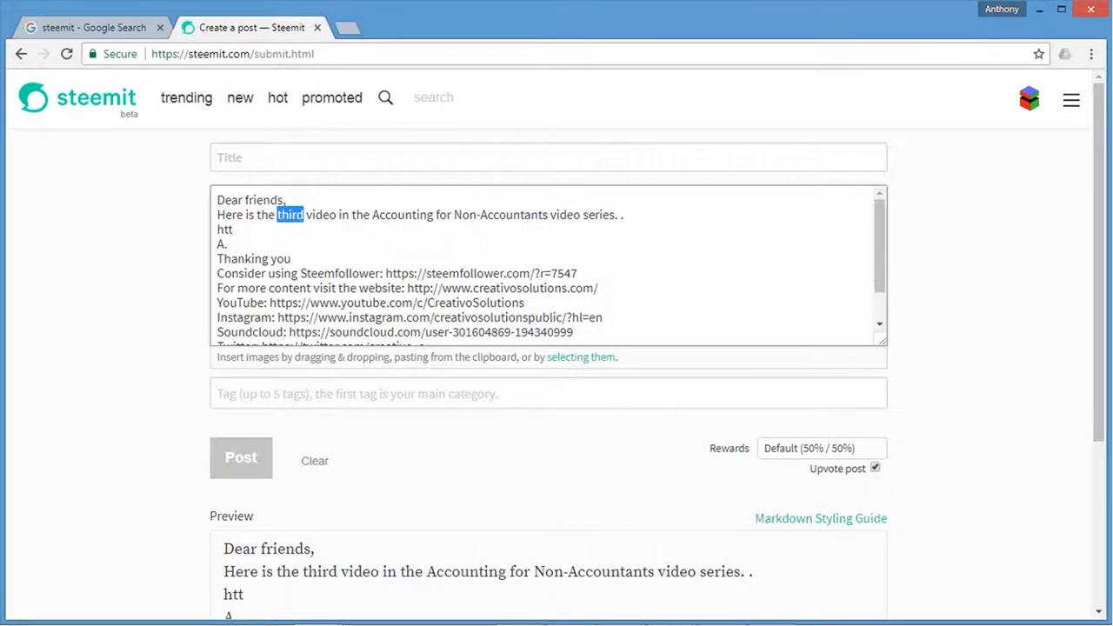
{"action": "mouse_move", "coordinate": [369, 243]}
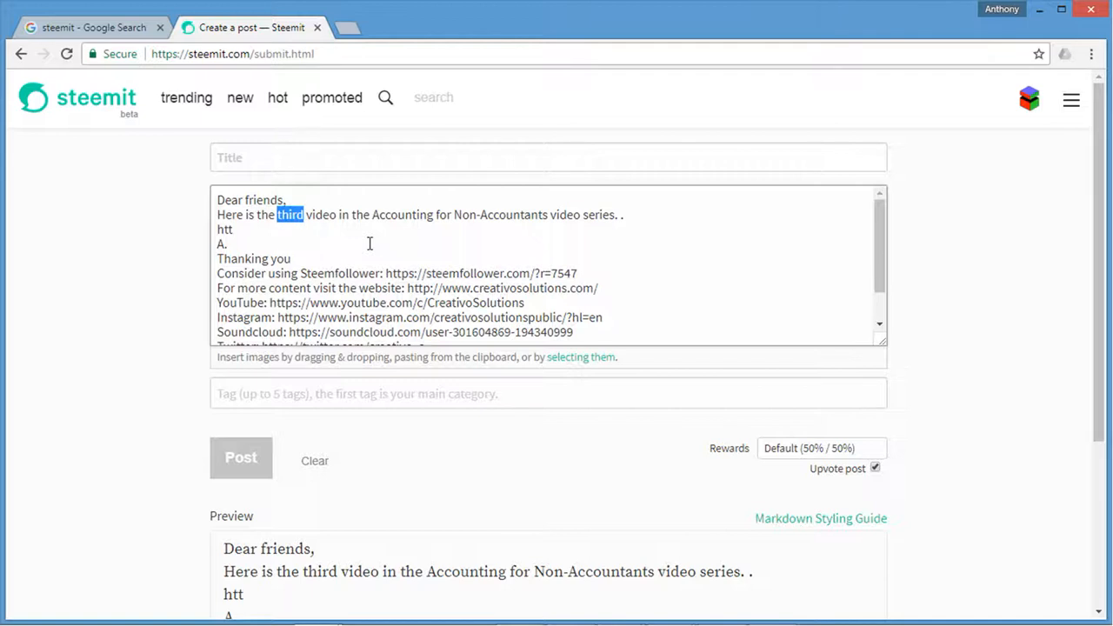
Step: Type the intro about learning the 6 most important rules for interpreting accounting transactions
{"action": "type", "text": "next"}
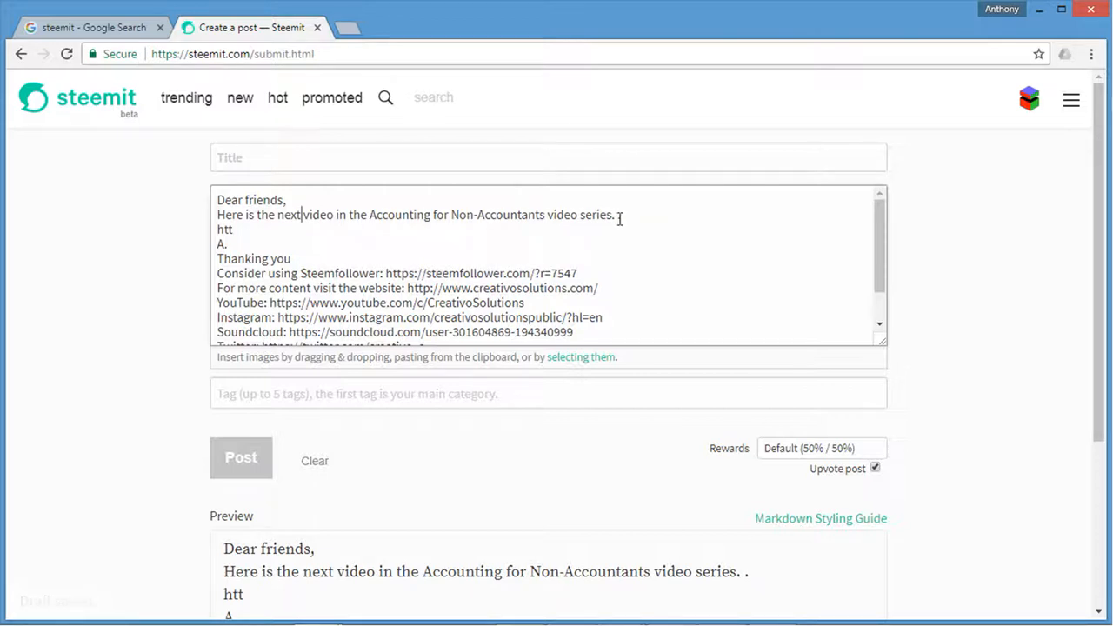
{"action": "type", "text": "In this"}
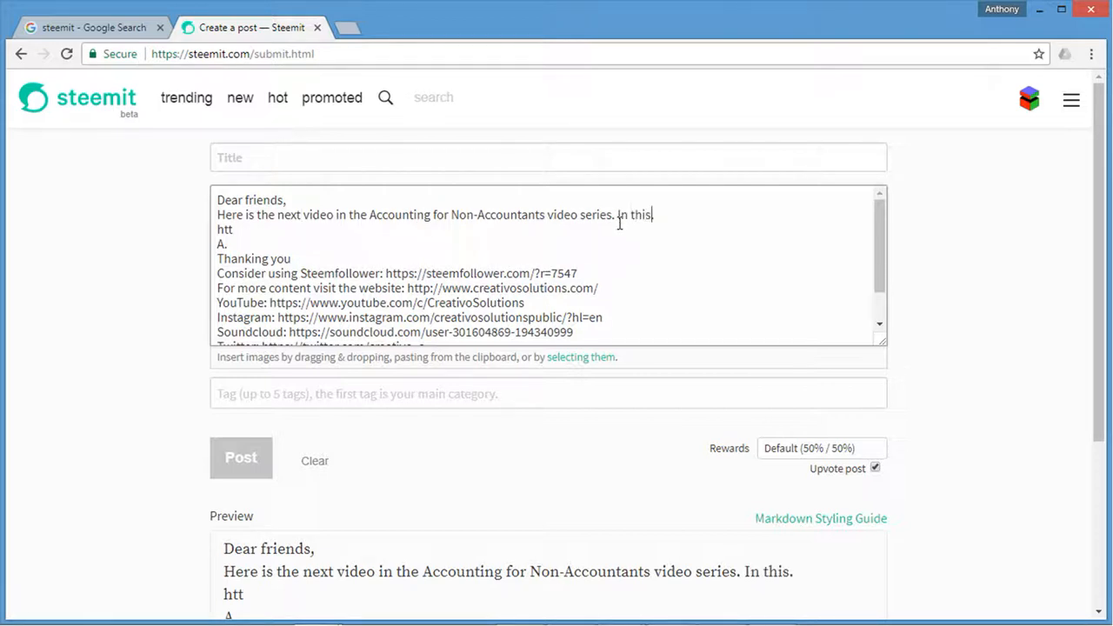
{"action": "type", "text": "video, you will learn what the"}
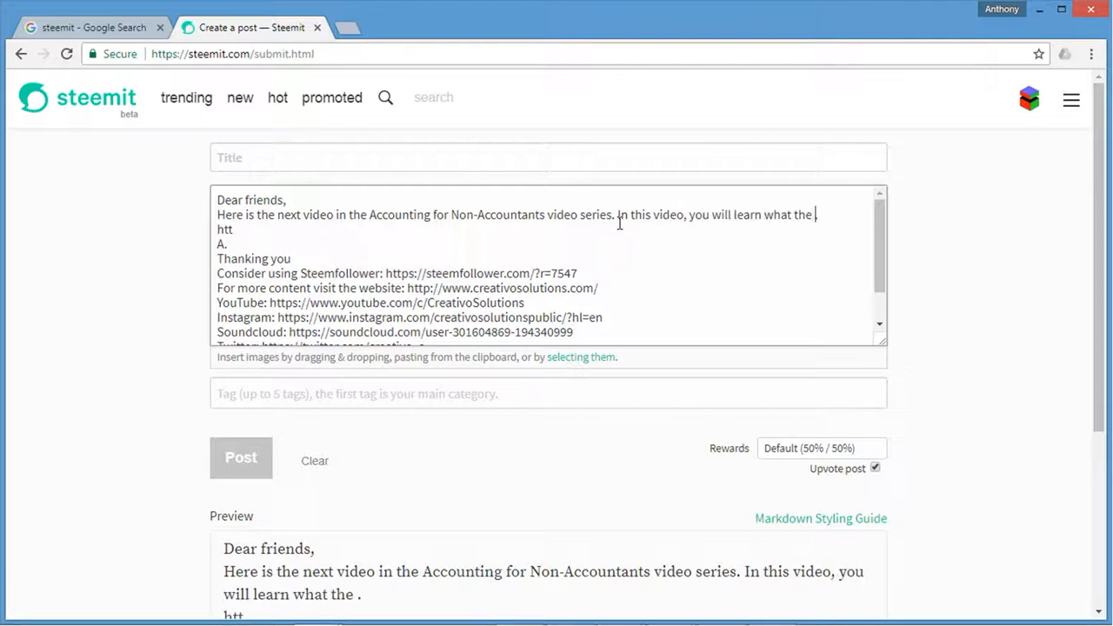
{"action": "type", "text": "6 most"}
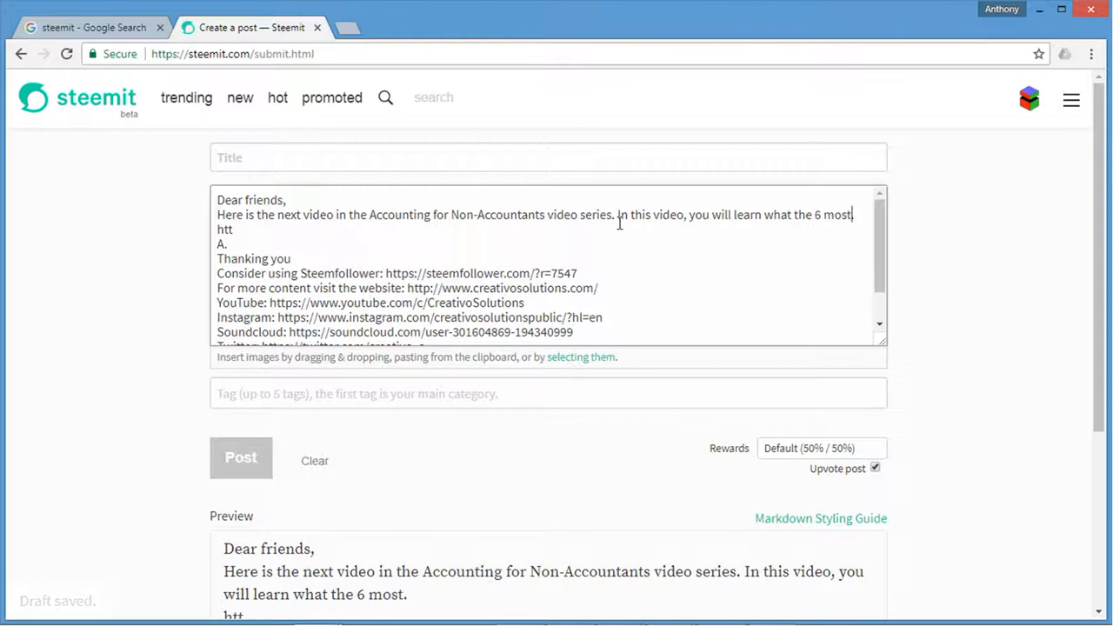
{"action": "type", "text": "important ru"}
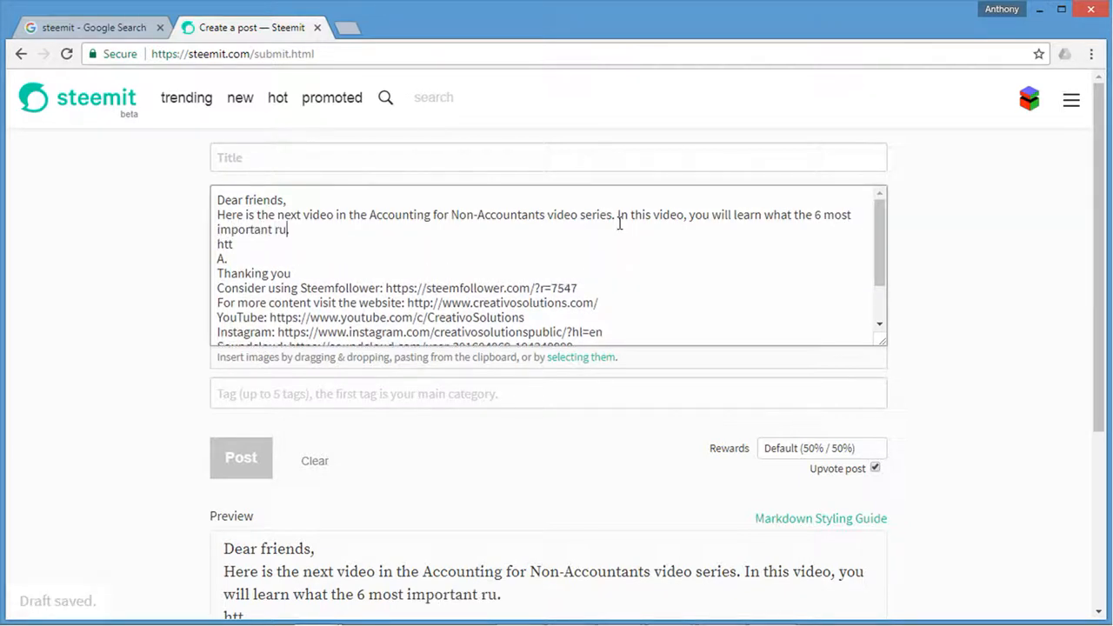
{"action": "type", "text": "les are."}
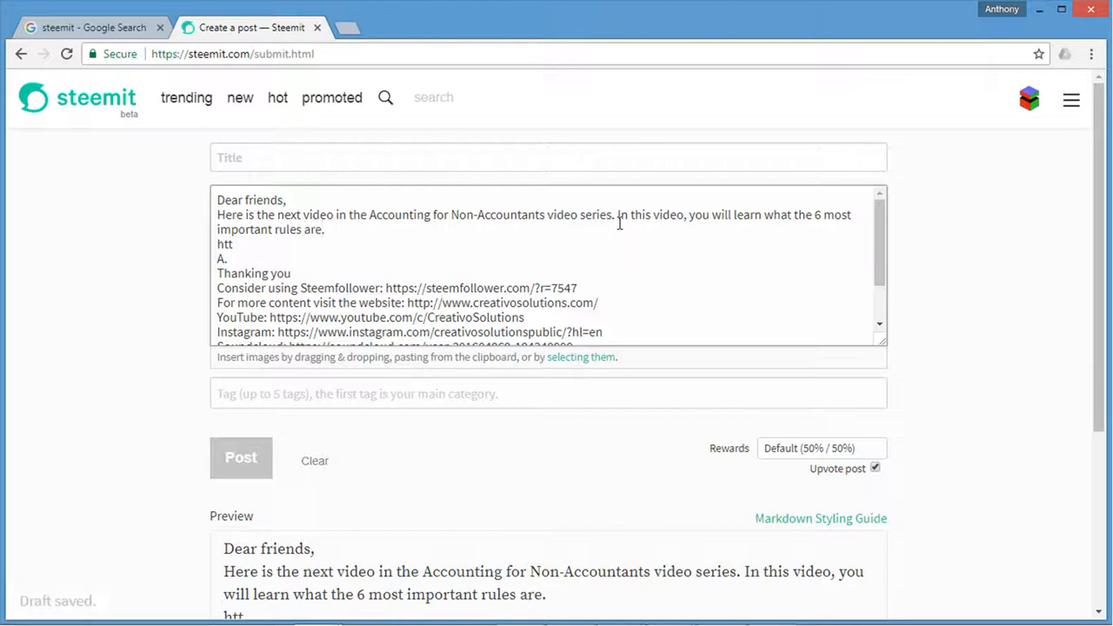
{"action": "type", "text": "for analysing or i"}
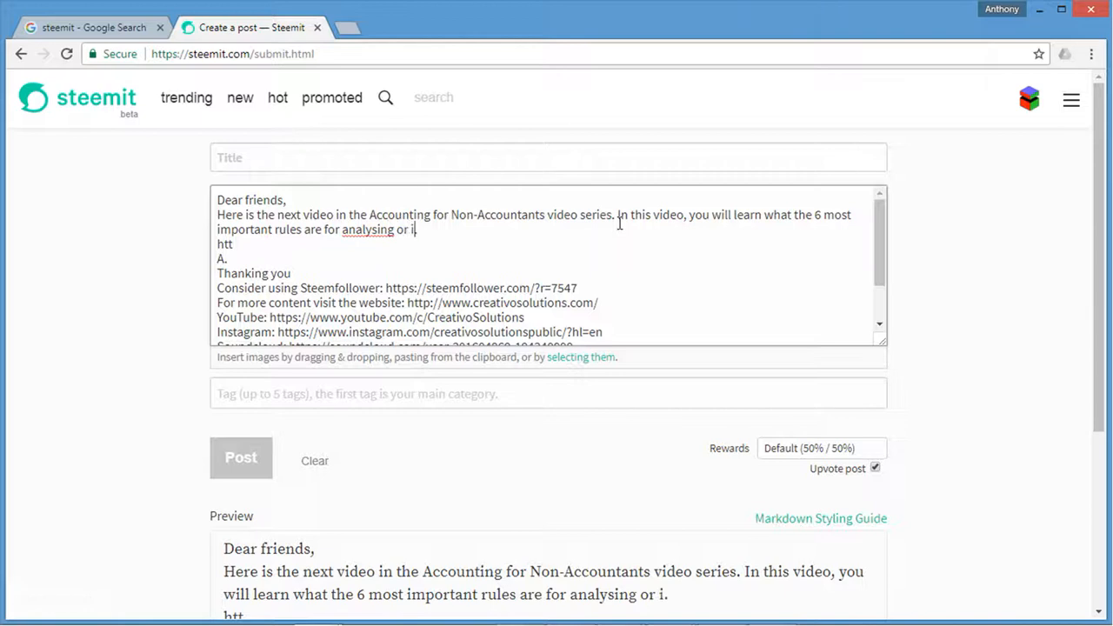
{"action": "type", "text": "nterpreti"}
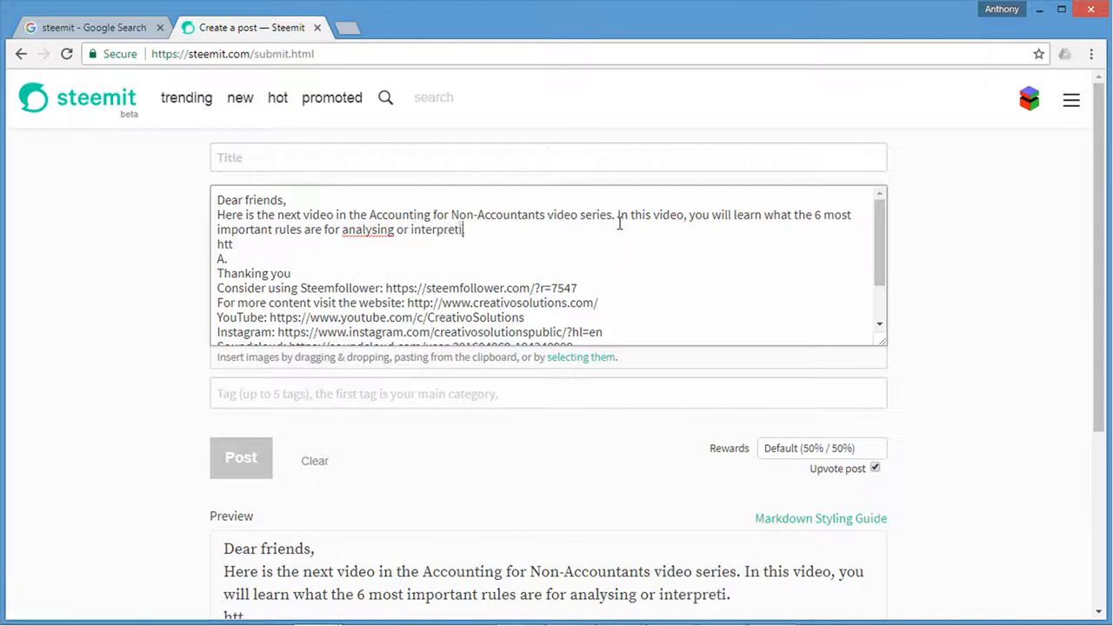
{"action": "type", "text": "ng accounting"}
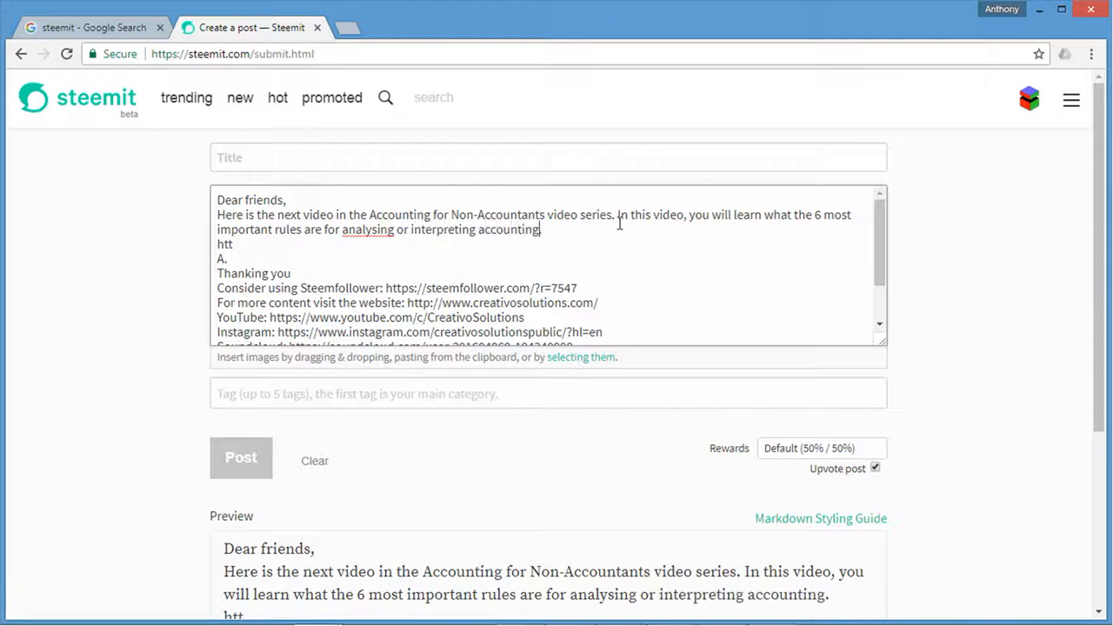
{"action": "type", "text": "transactio"}
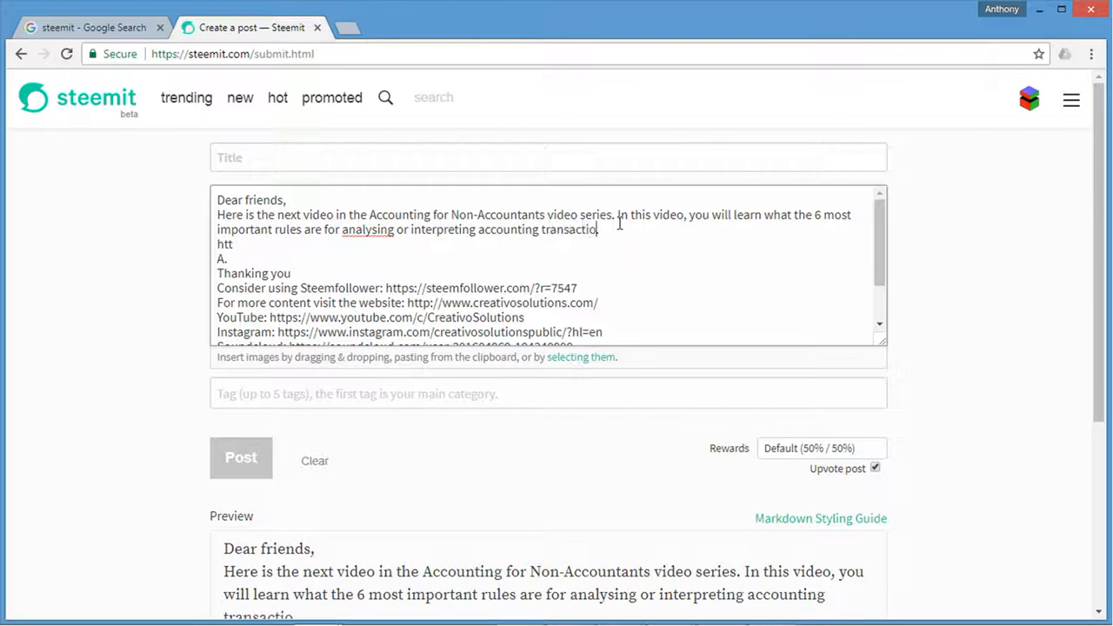
{"action": "type", "text": "ns."}
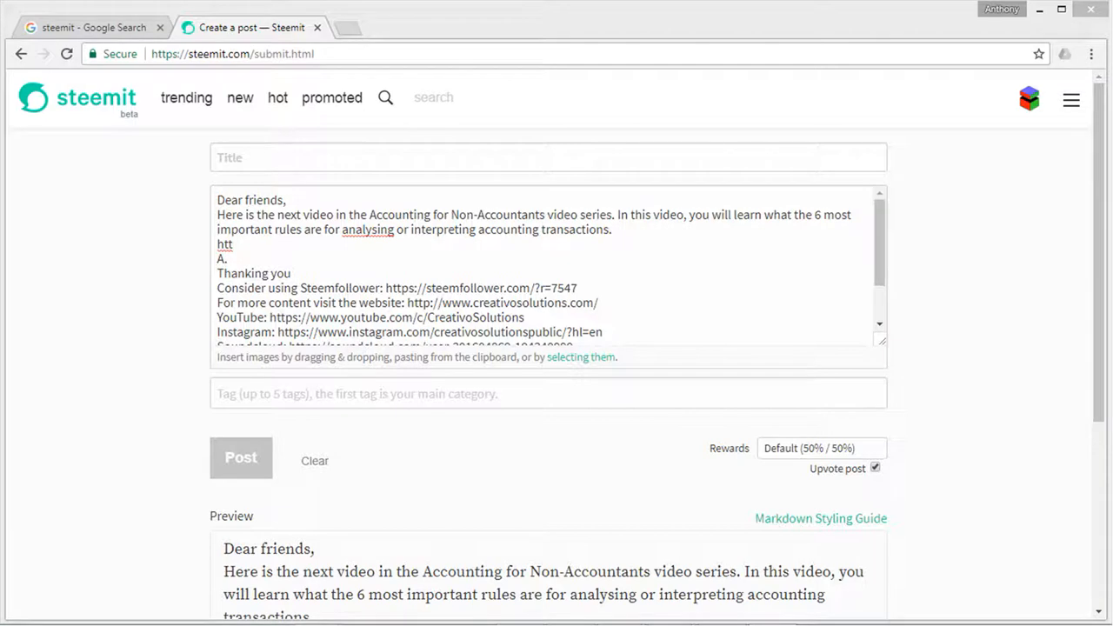
Step: Add the youtu.be video link and the principle-based approach to accounting sentence
{"action": "left_click", "coordinate": [260, 245]}
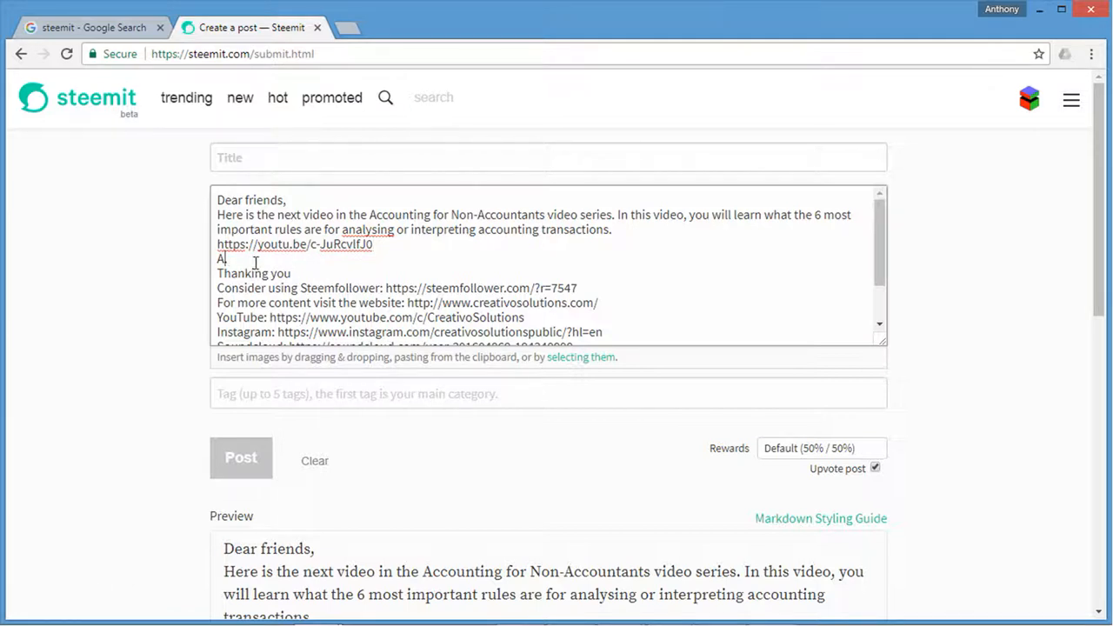
{"action": "type", "text": "pl"}
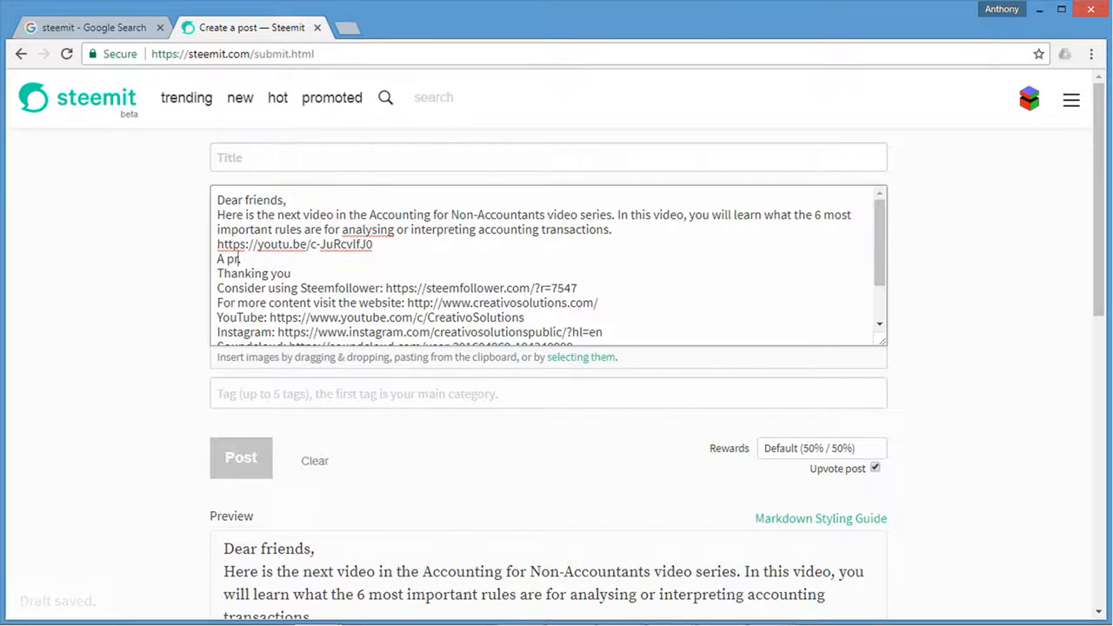
{"action": "type", "text": "."}
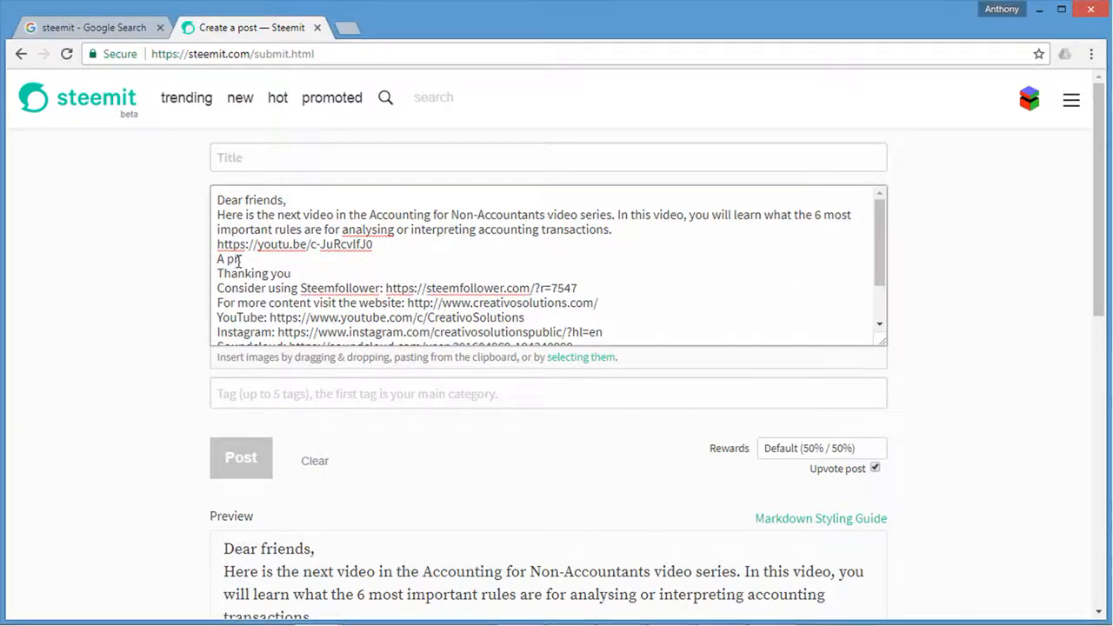
{"action": "type", "text": "."}
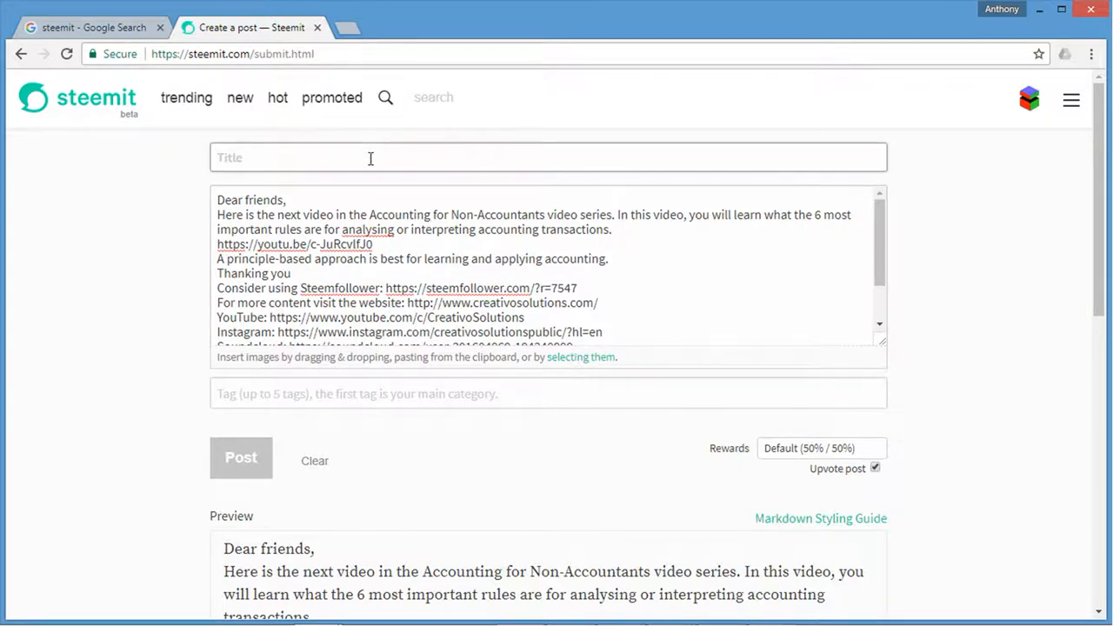
Step: Title the post 'The 6 most important accounting rules everyone needs to know'
{"action": "type", "text": "T"}
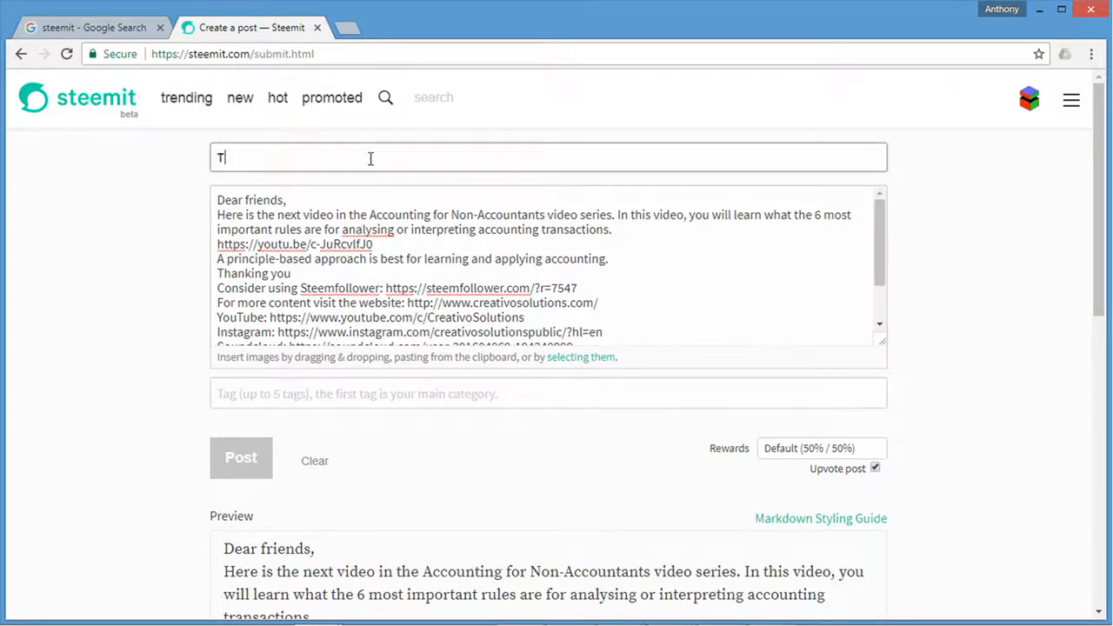
{"action": "type", "text": "he 6 most i"}
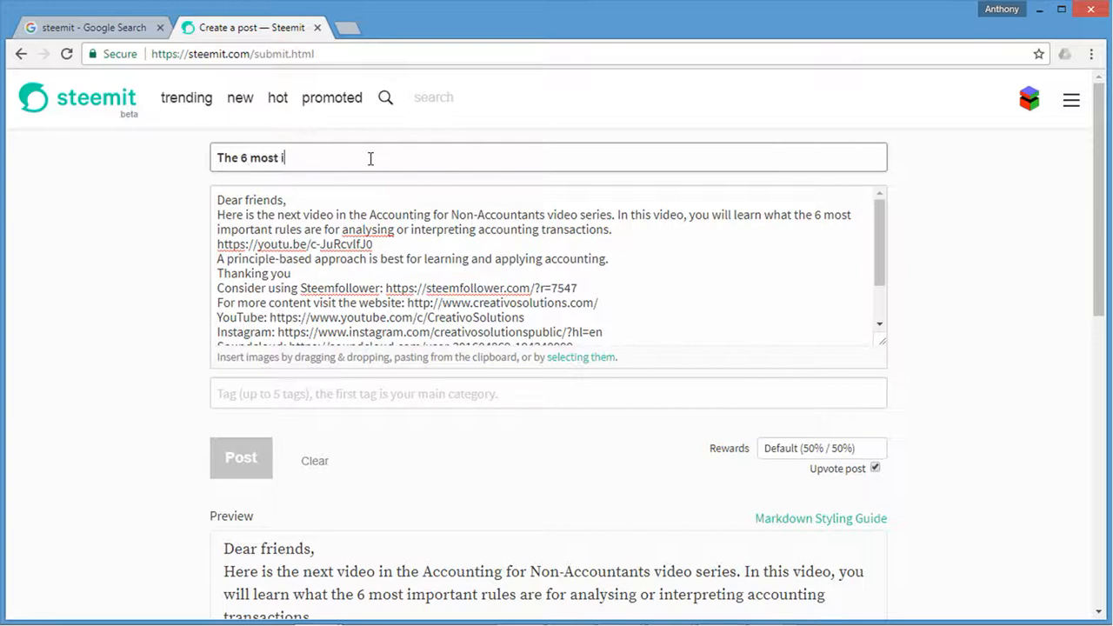
{"action": "type", "text": "mpor"}
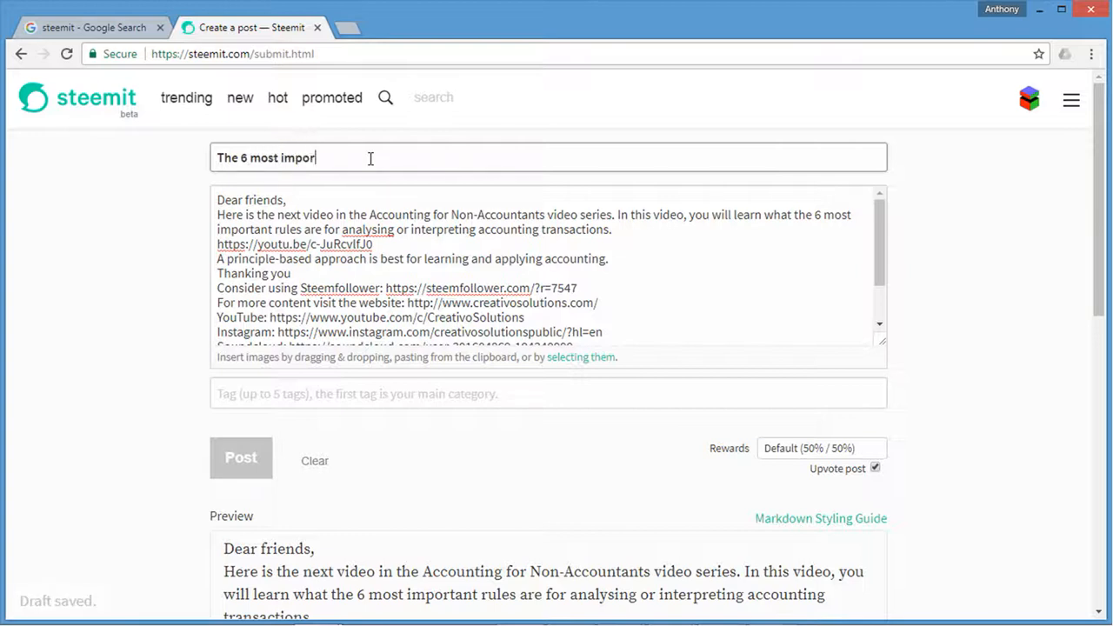
{"action": "type", "text": "tant acc"}
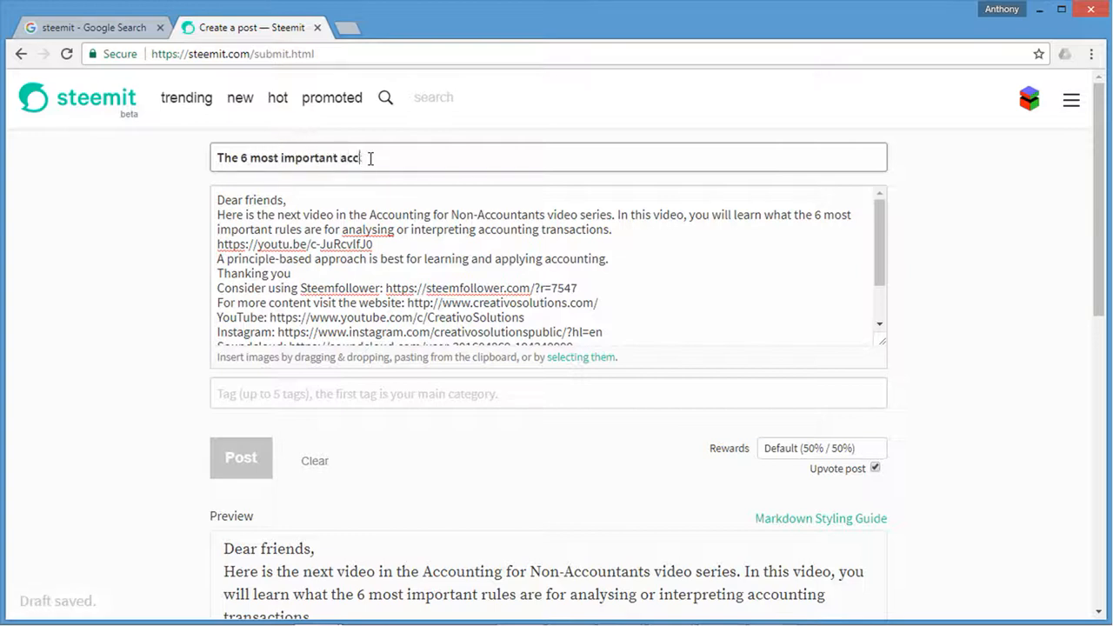
{"action": "type", "text": "ounting rules"}
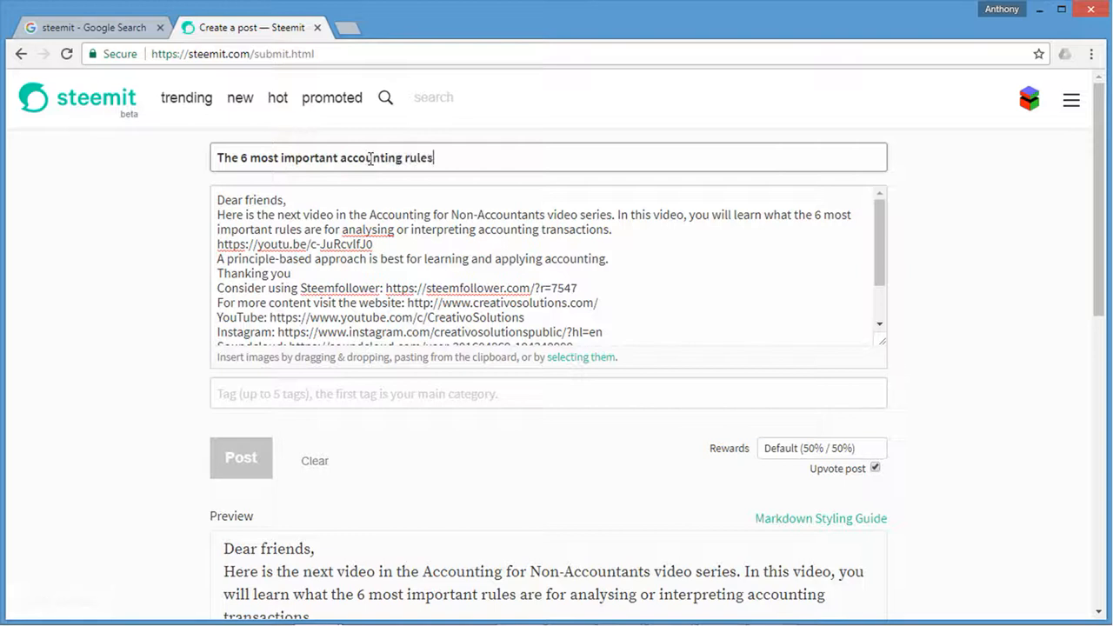
{"action": "type", "text": "everyone needs"}
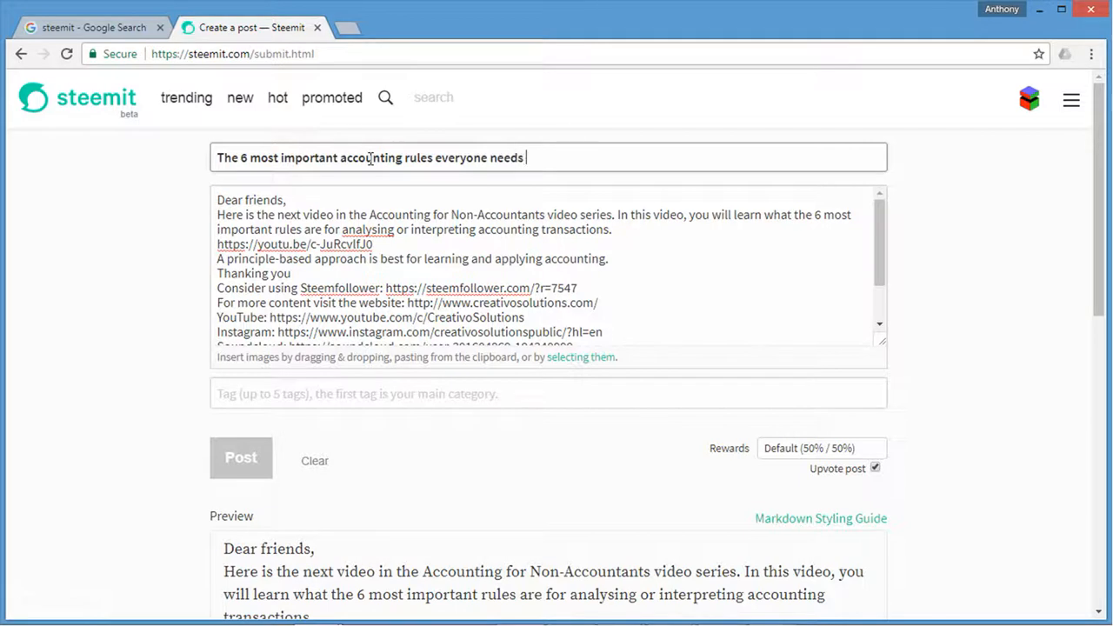
{"action": "type", "text": "to know"}
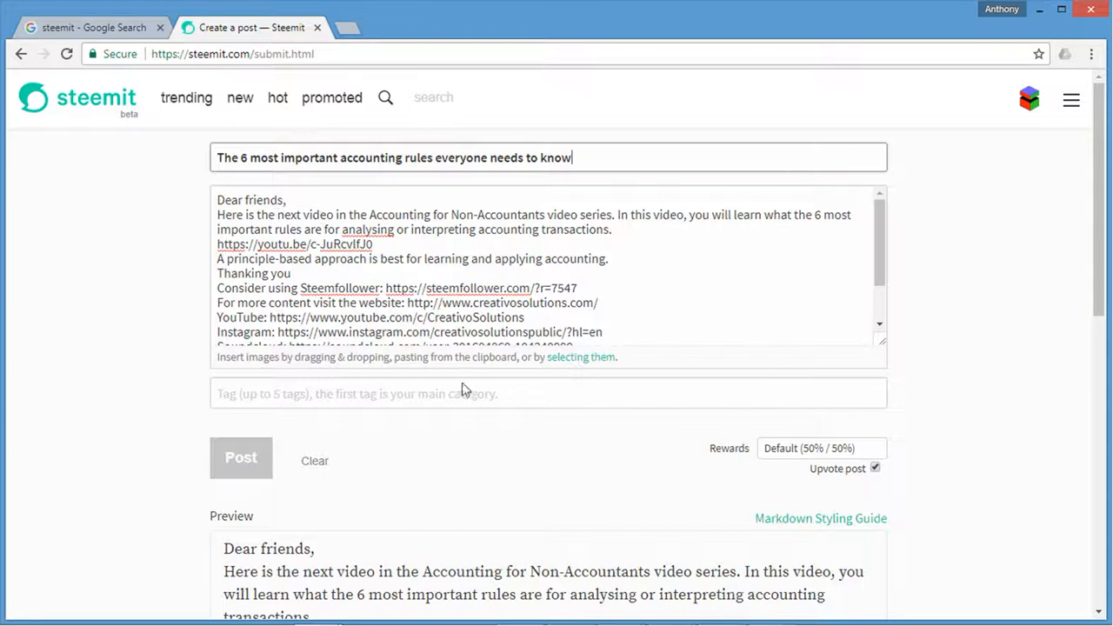
{"action": "scroll", "scroll_direction": "down", "scroll_amount": 3}
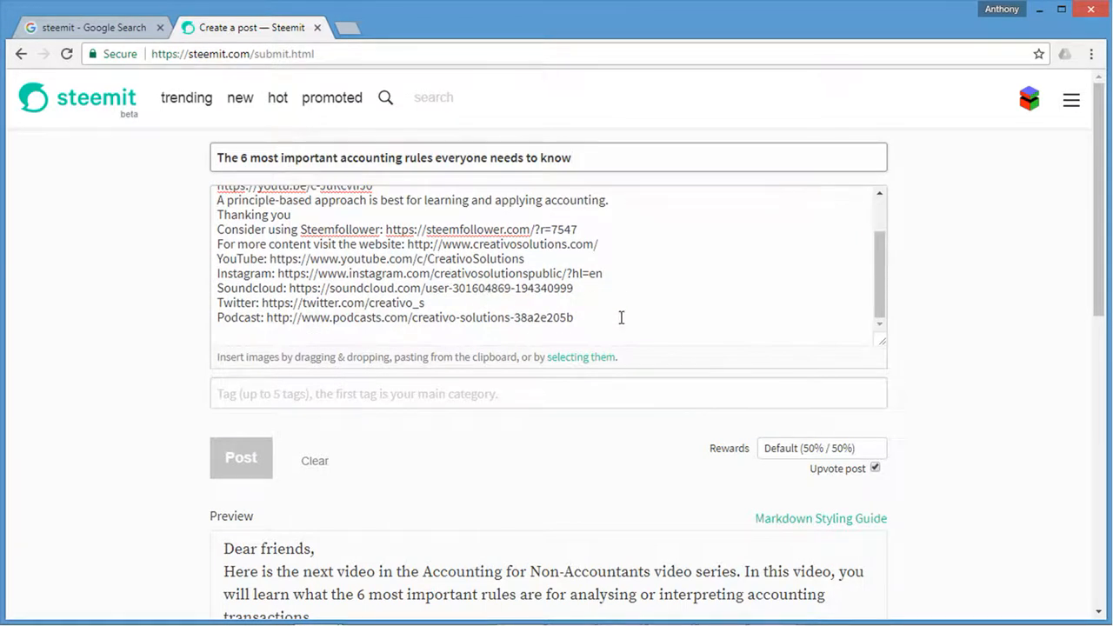
{"action": "scroll", "scroll_direction": "up", "scroll_amount": 3}
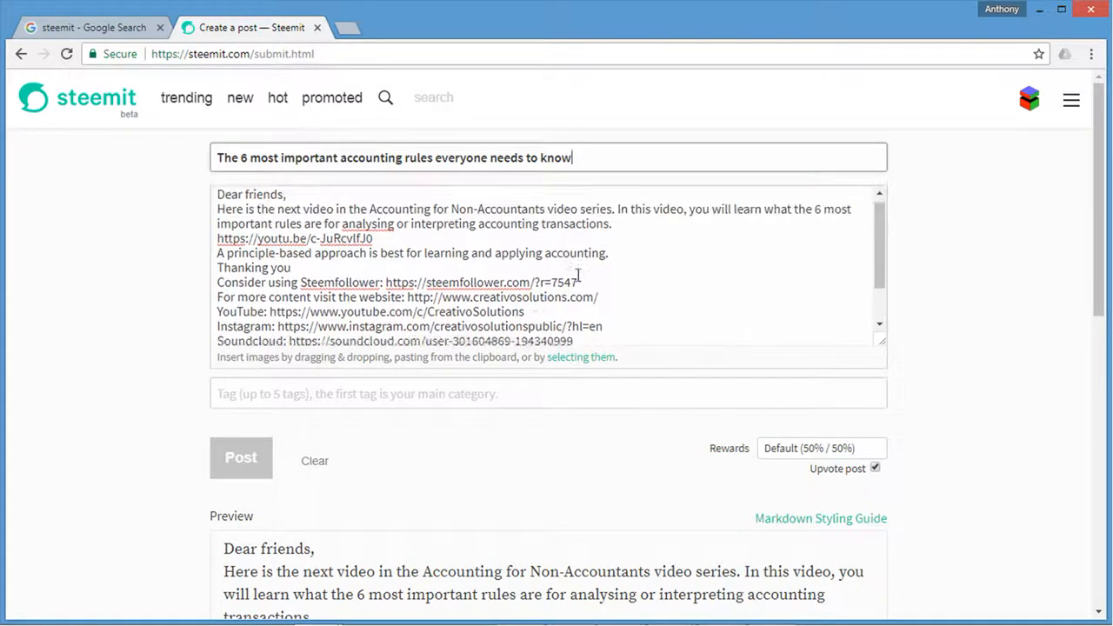
{"action": "scroll", "scroll_direction": "down", "scroll_amount": 3}
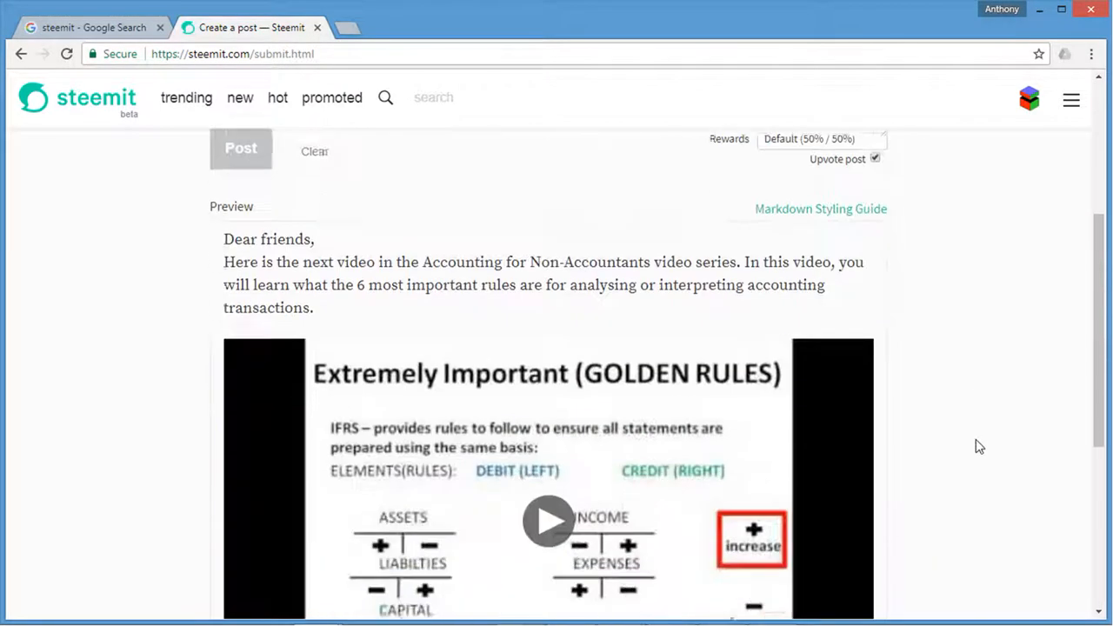
{"action": "scroll", "scroll_direction": "down", "scroll_amount": 3}
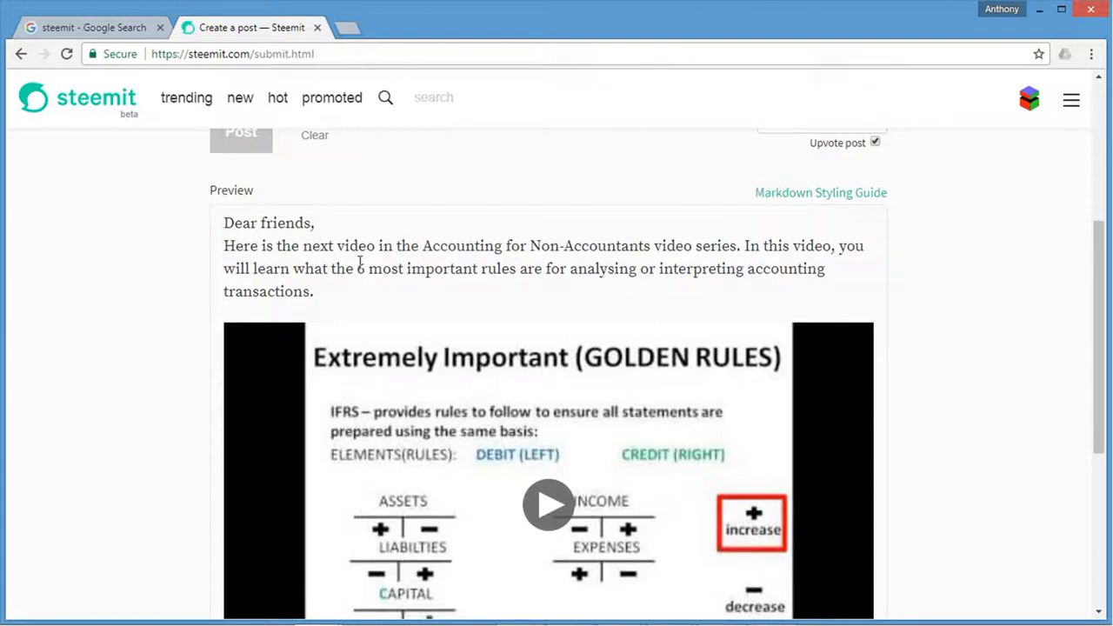
{"action": "mouse_move", "coordinate": [772, 283]}
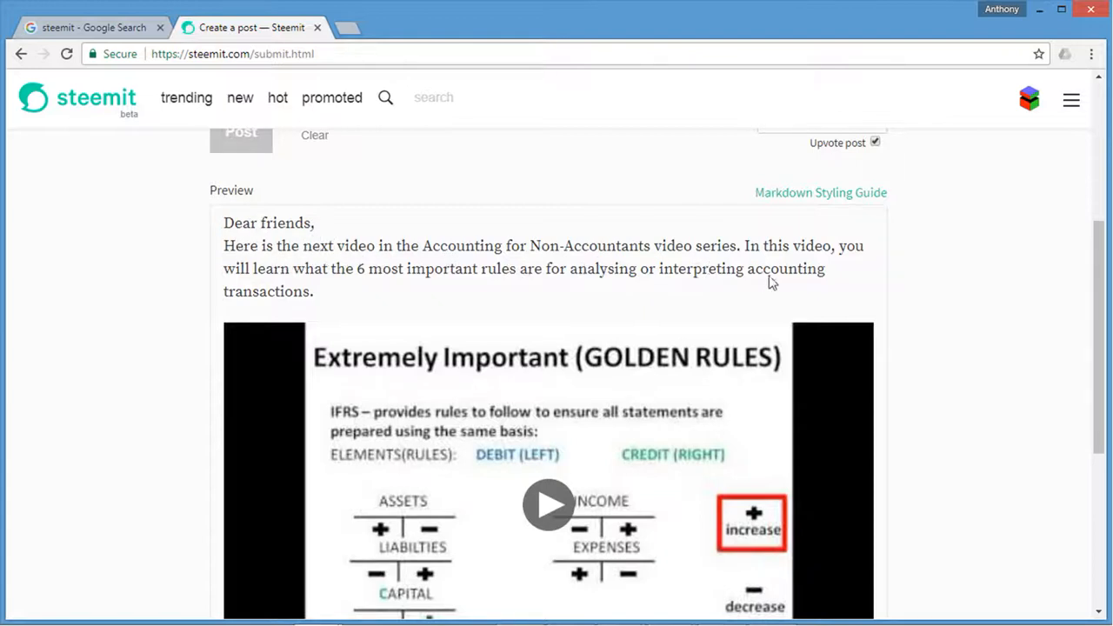
{"action": "mouse_move", "coordinate": [354, 293]}
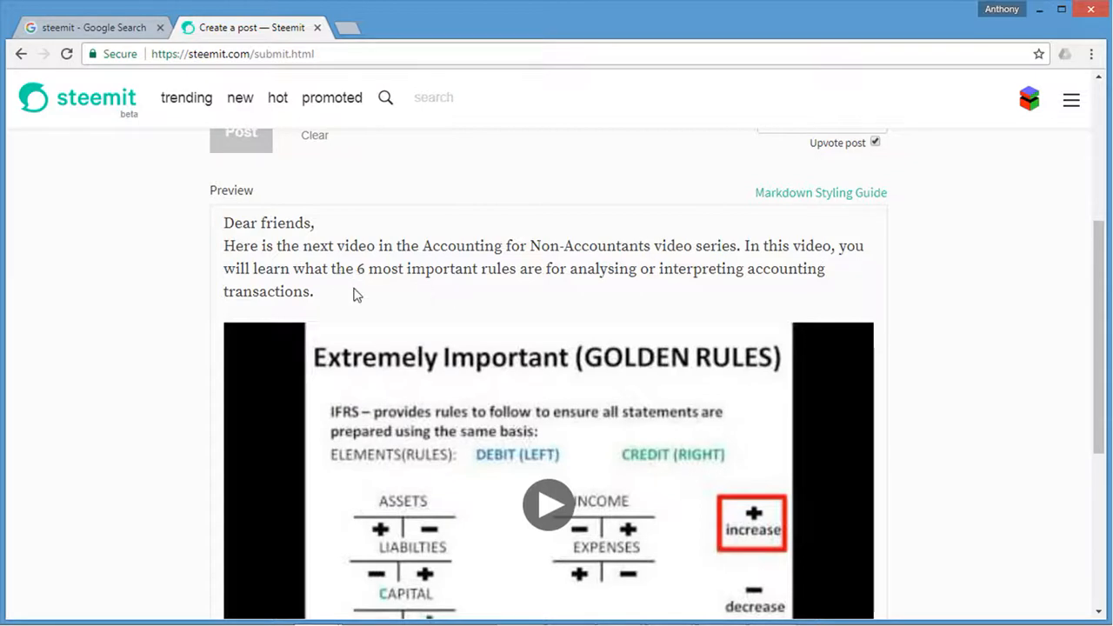
{"action": "mouse_move", "coordinate": [655, 306]}
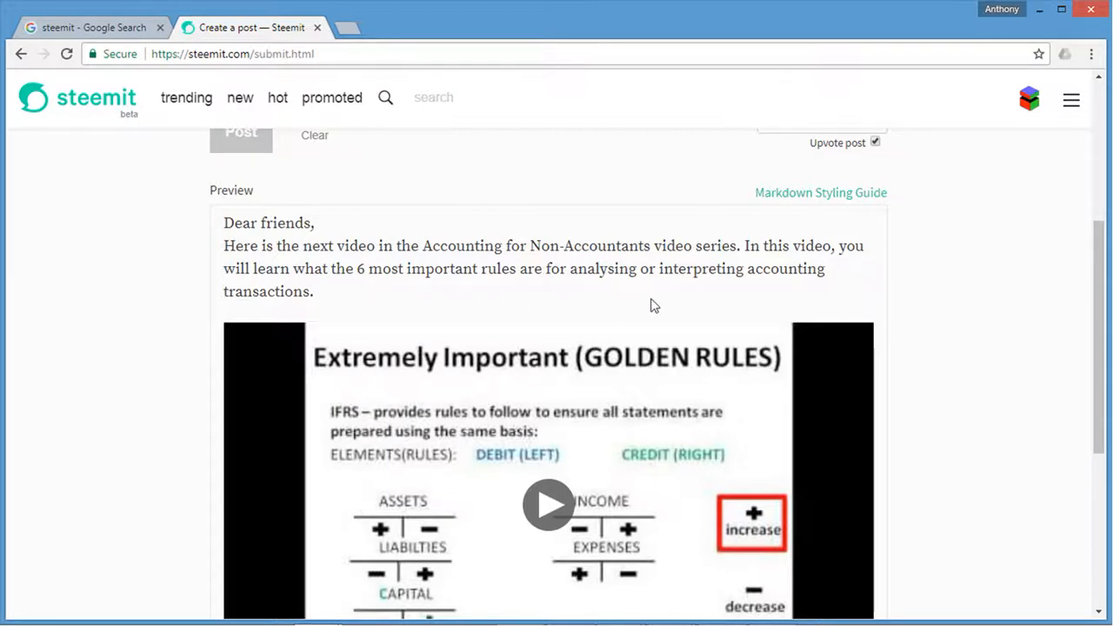
{"action": "scroll", "scroll_direction": "down", "scroll_amount": 3}
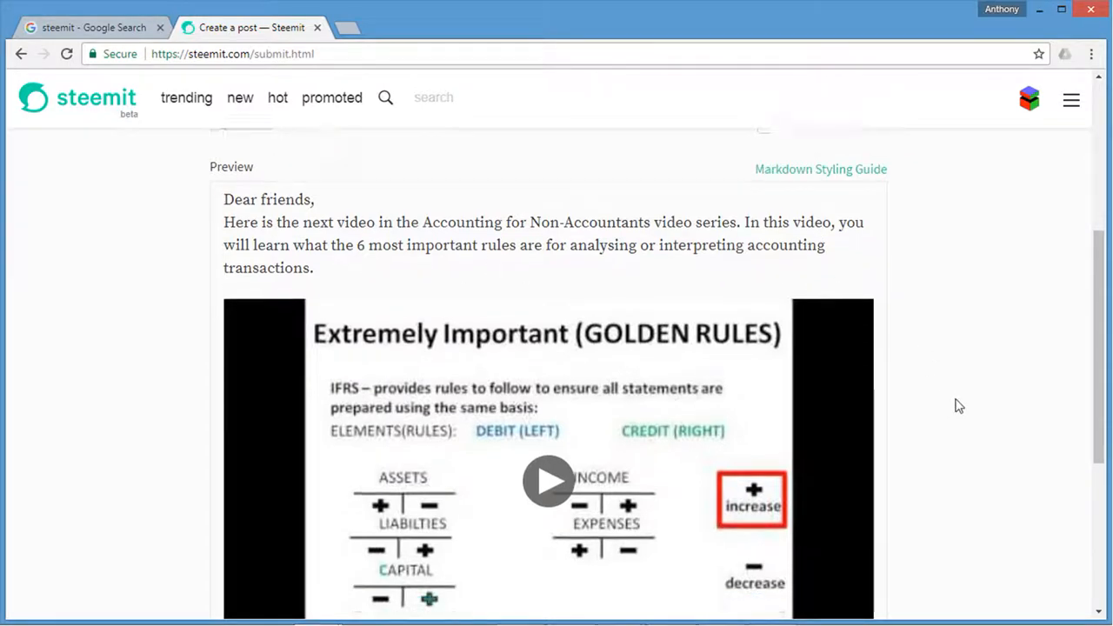
{"action": "scroll", "scroll_direction": "down", "scroll_amount": 3}
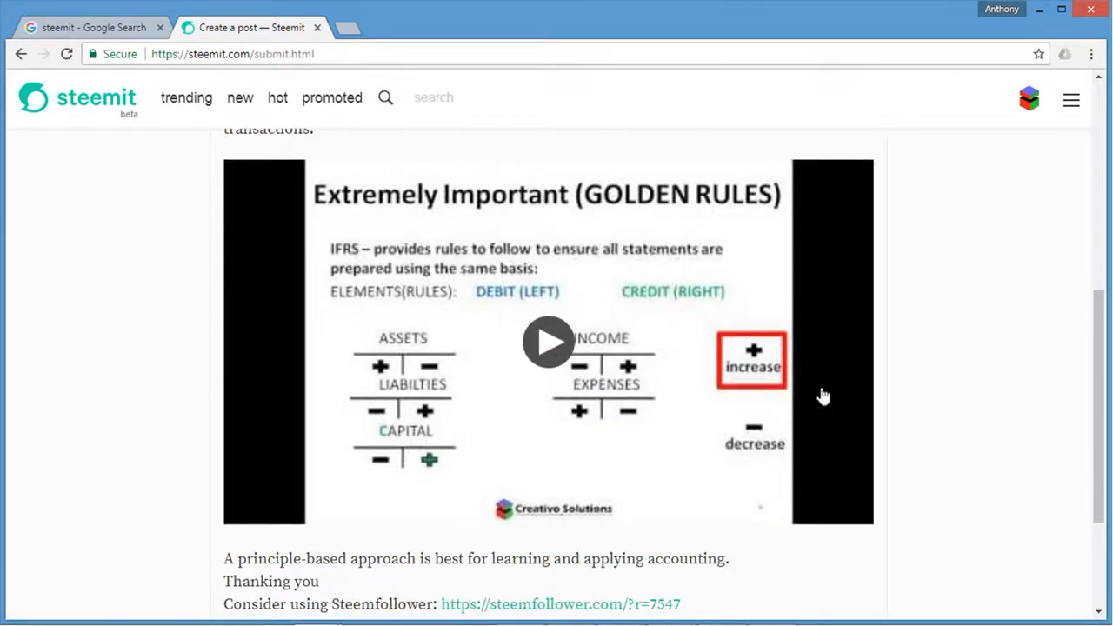
{"action": "scroll", "scroll_direction": "down", "scroll_amount": 3}
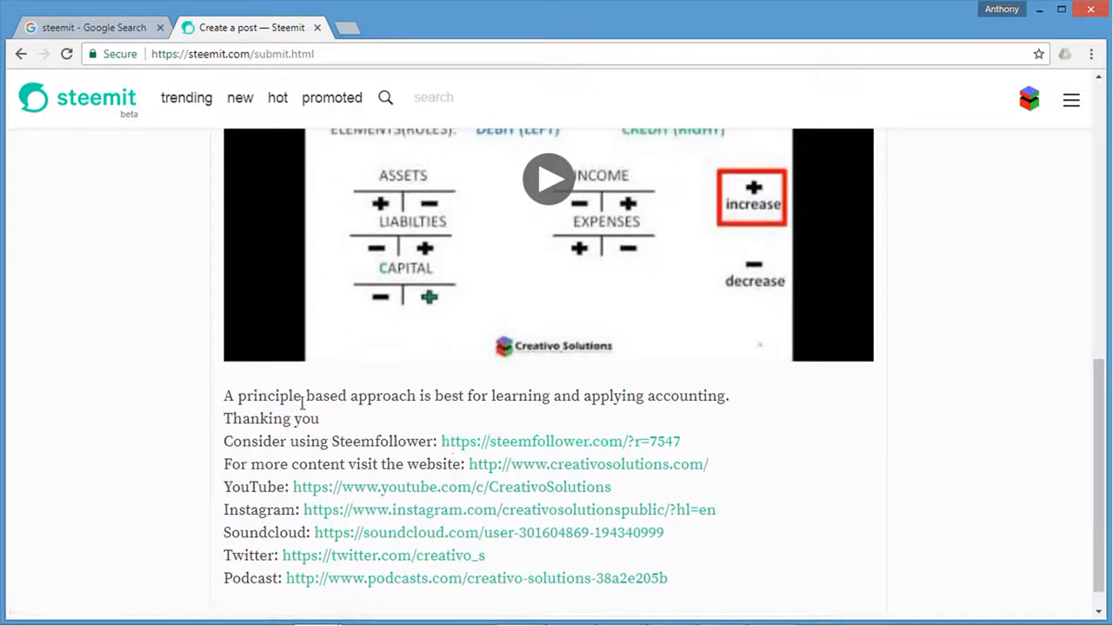
{"action": "mouse_move", "coordinate": [730, 436]}
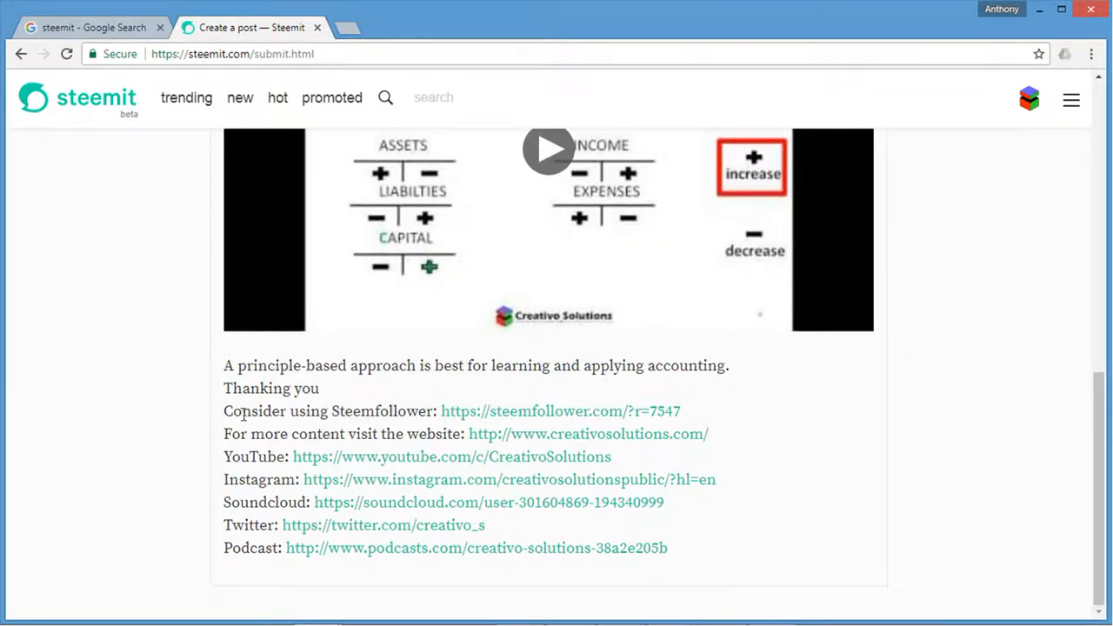
{"action": "mouse_move", "coordinate": [339, 461]}
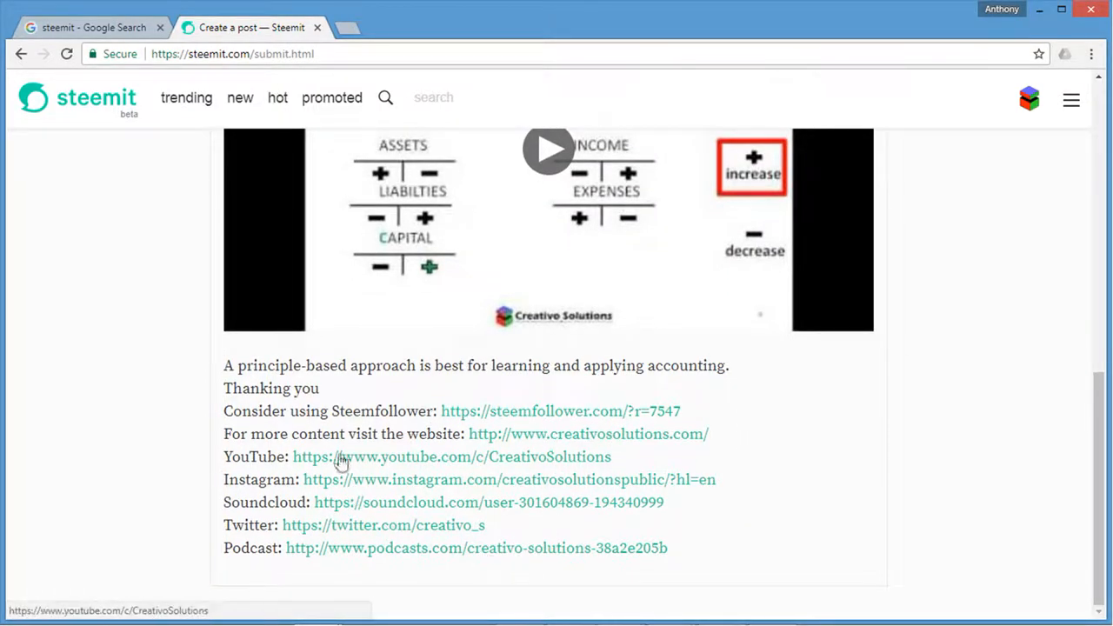
{"action": "mouse_move", "coordinate": [968, 488]}
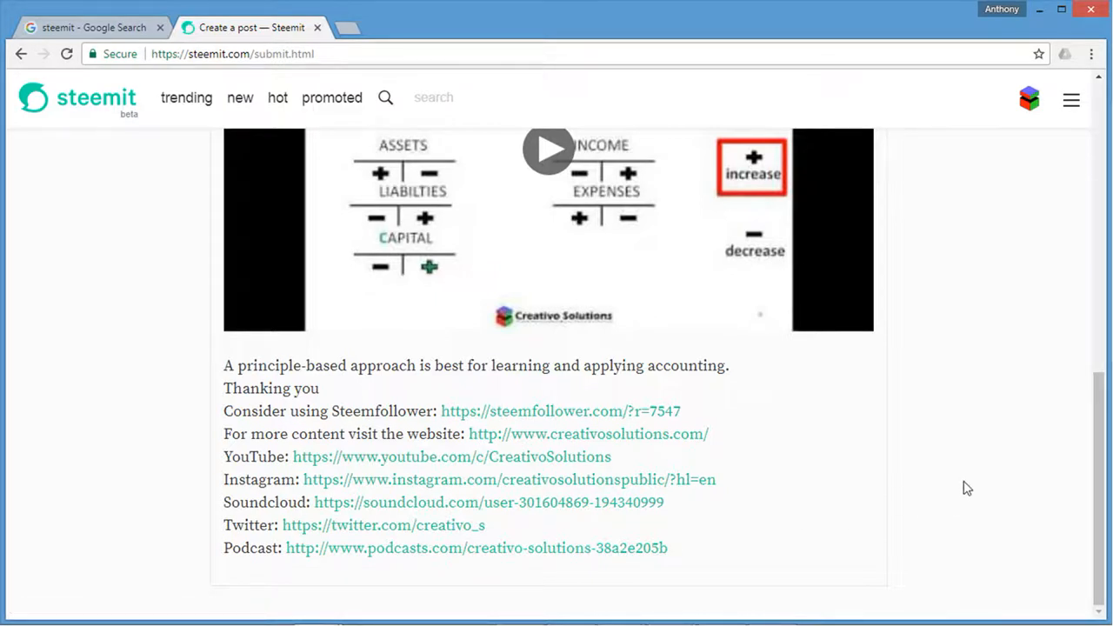
{"action": "scroll", "scroll_direction": "up", "scroll_amount": 3}
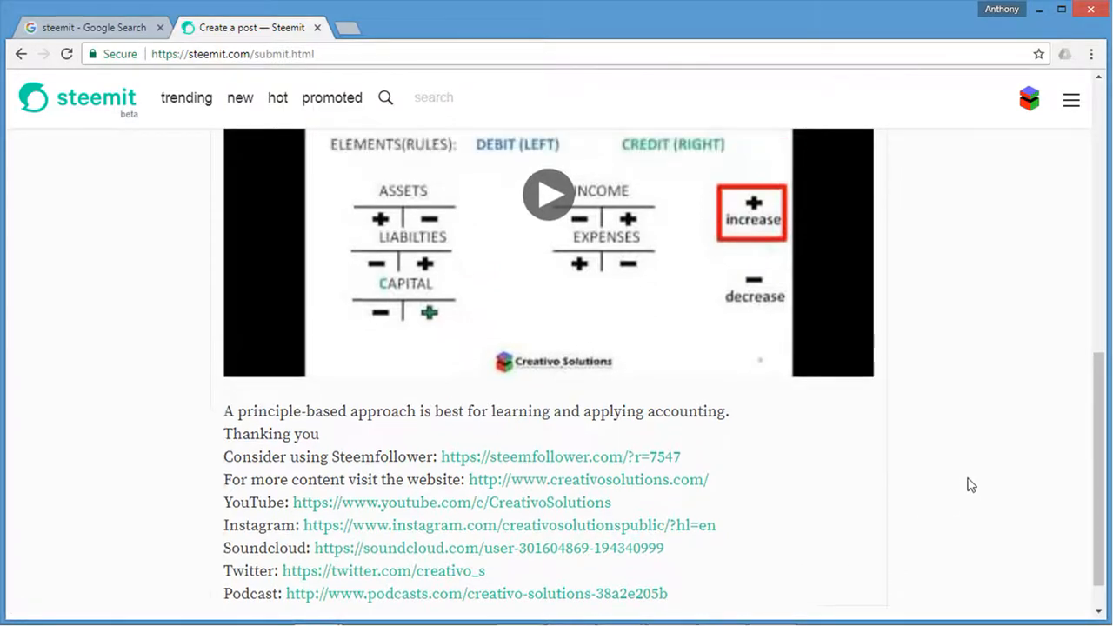
{"action": "scroll", "scroll_direction": "up", "scroll_amount": 3}
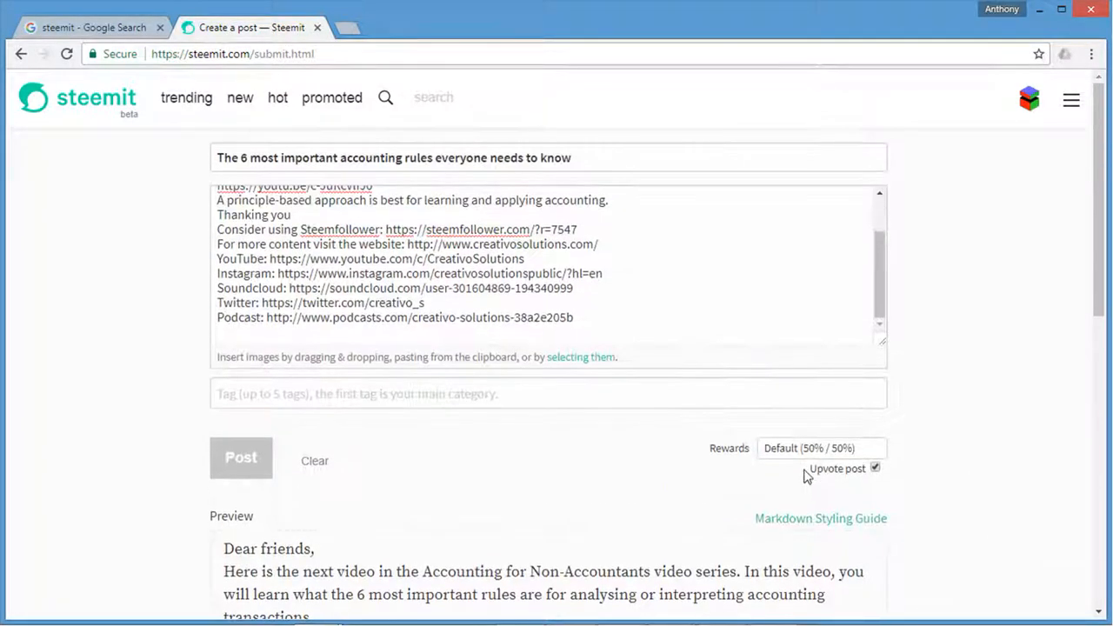
{"action": "mouse_move", "coordinate": [426, 377]}
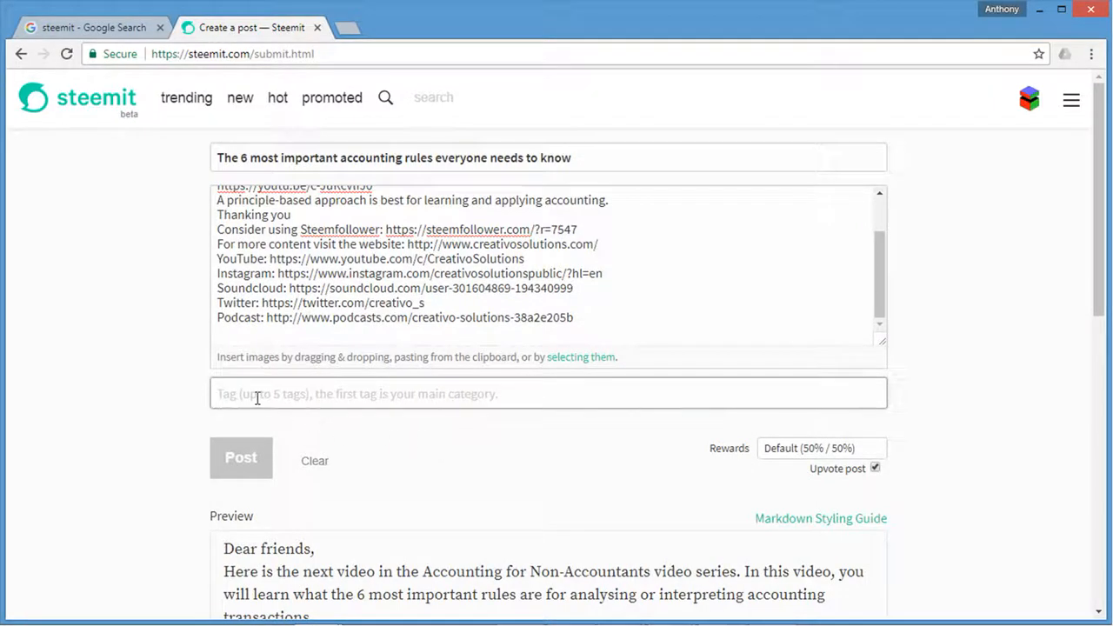
{"action": "mouse_move", "coordinate": [1005, 396]}
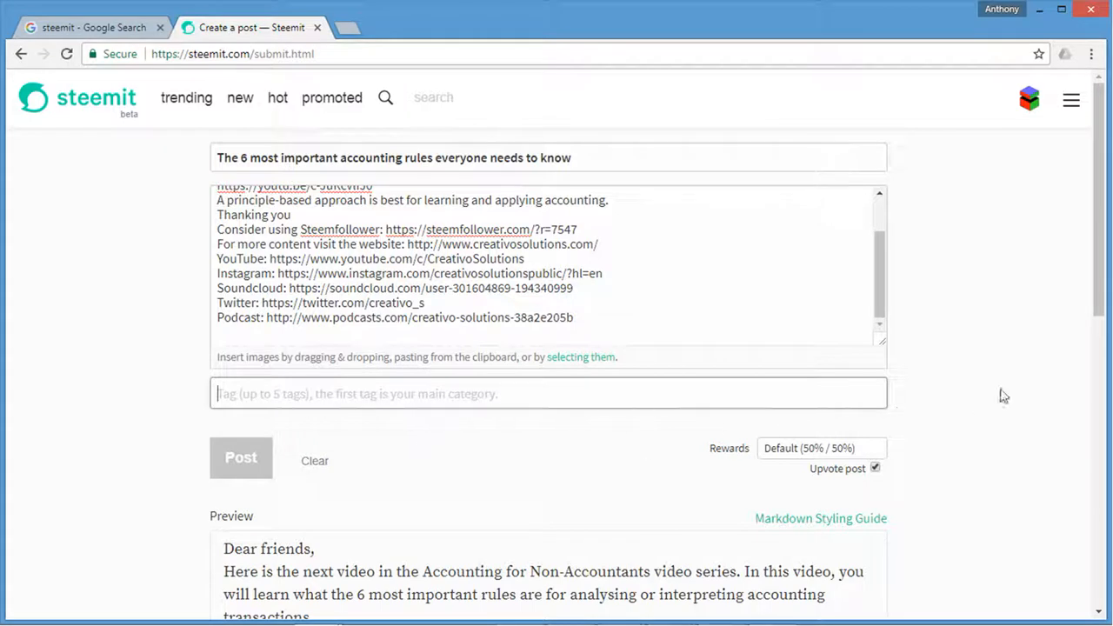
Step: Enter the tags accounting, education, learning, college and university
{"action": "left_click", "coordinate": [511, 394]}
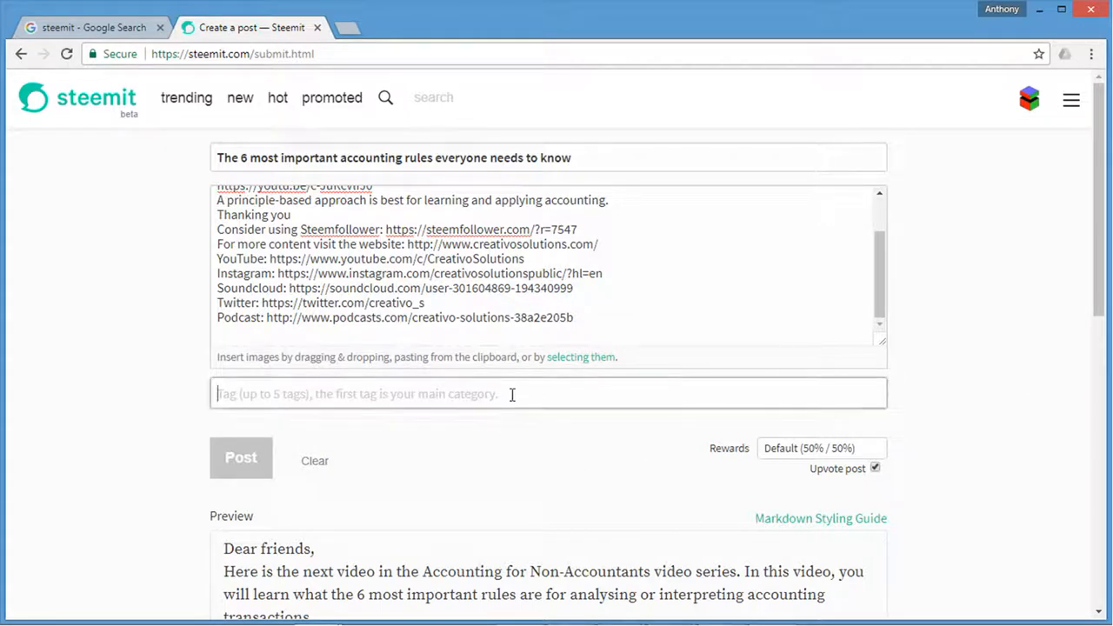
{"action": "type", "text": "accounting"}
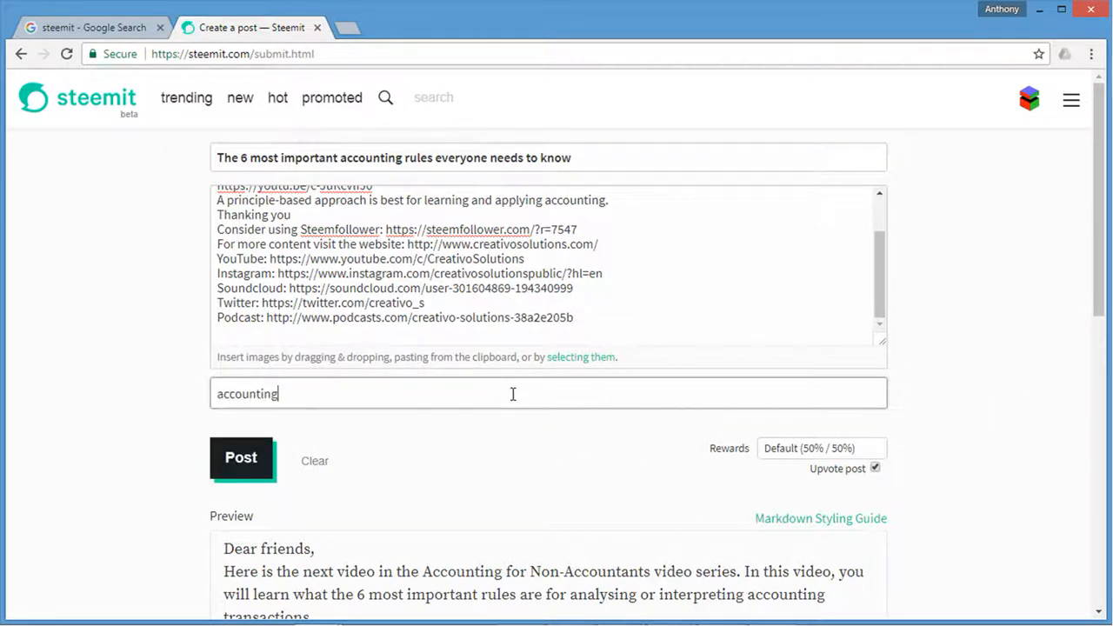
{"action": "type", "text": "educati"}
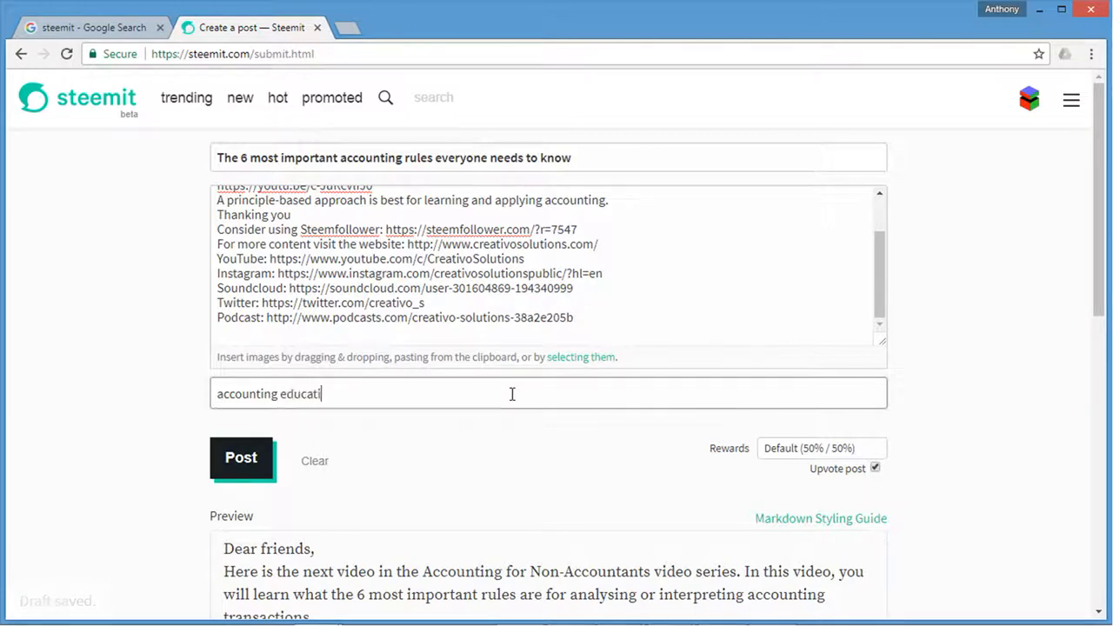
{"action": "type", "text": "on"}
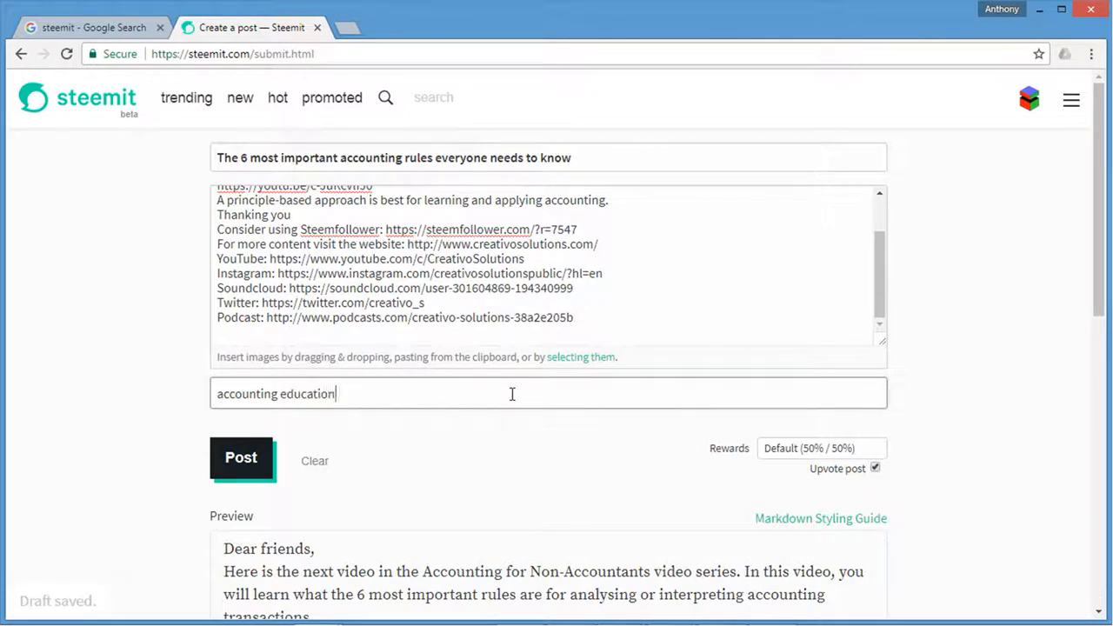
{"action": "type", "text": "learning"}
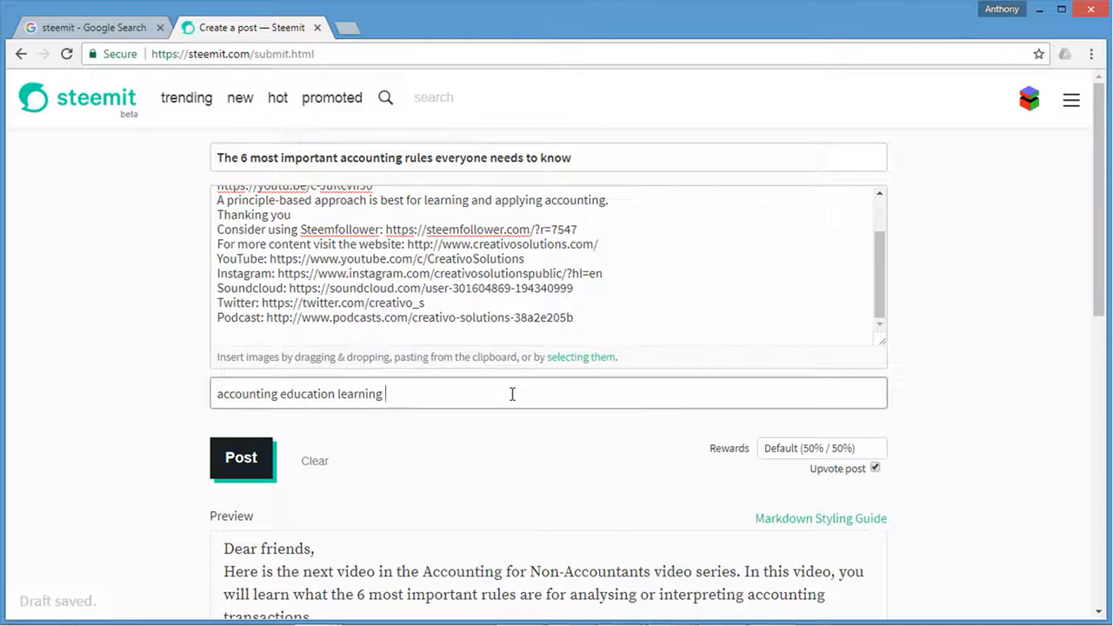
{"action": "type", "text": "college univers"}
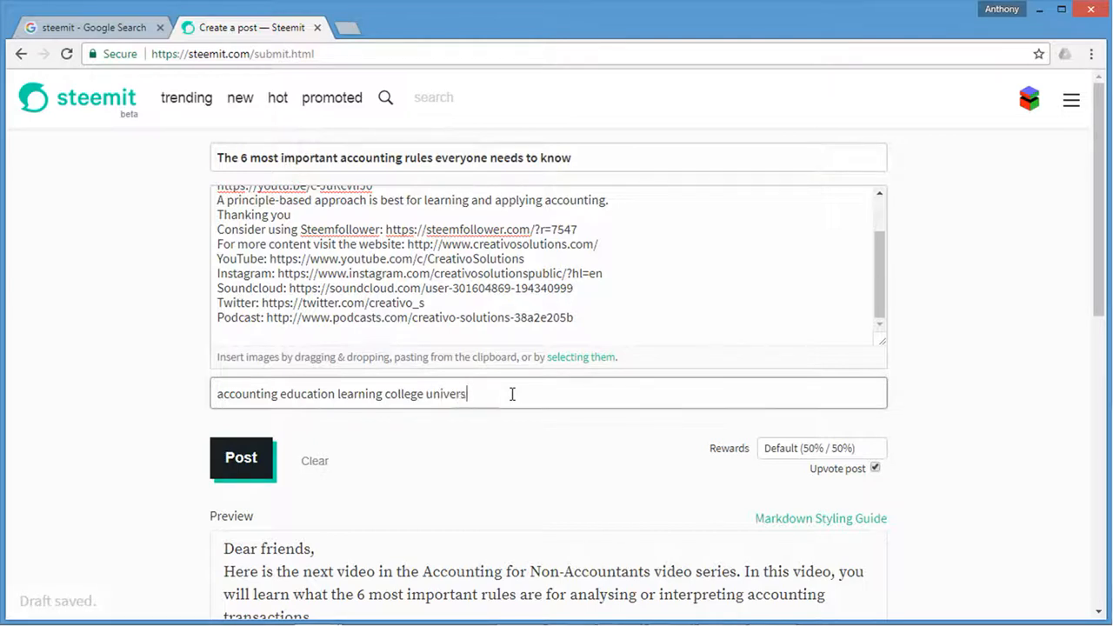
{"action": "type", "text": "ity"}
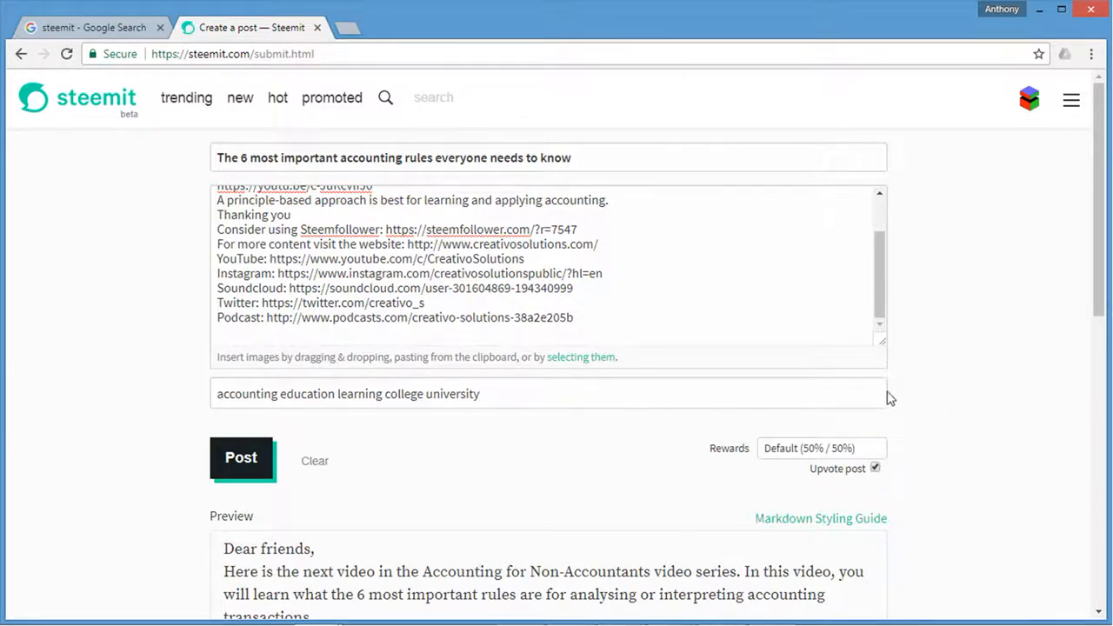
{"action": "mouse_move", "coordinate": [908, 352]}
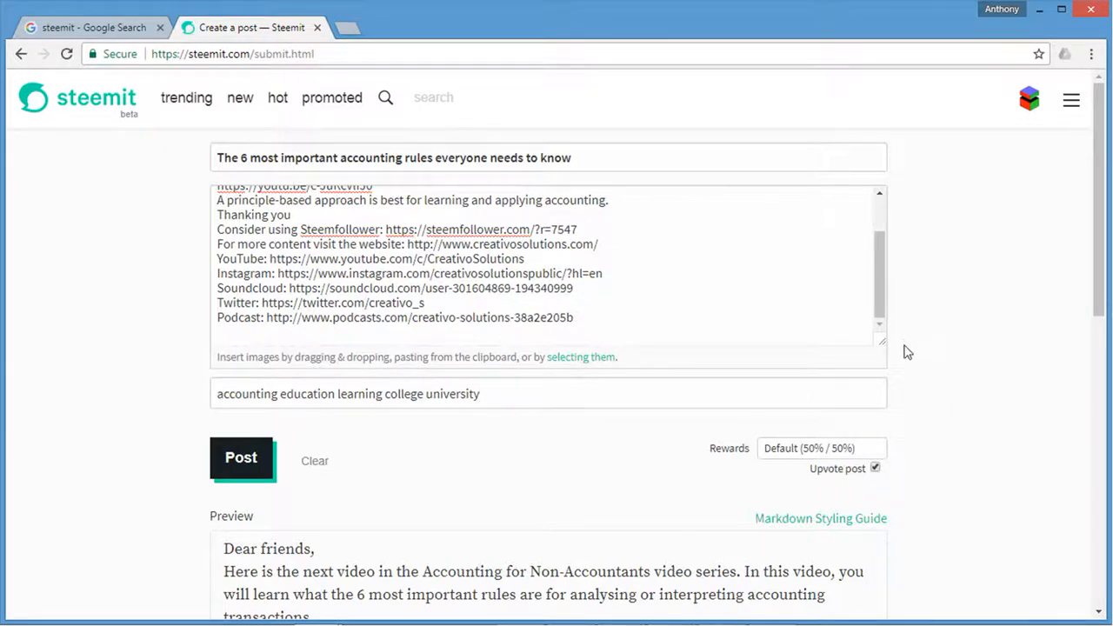
{"action": "mouse_move", "coordinate": [1020, 296]}
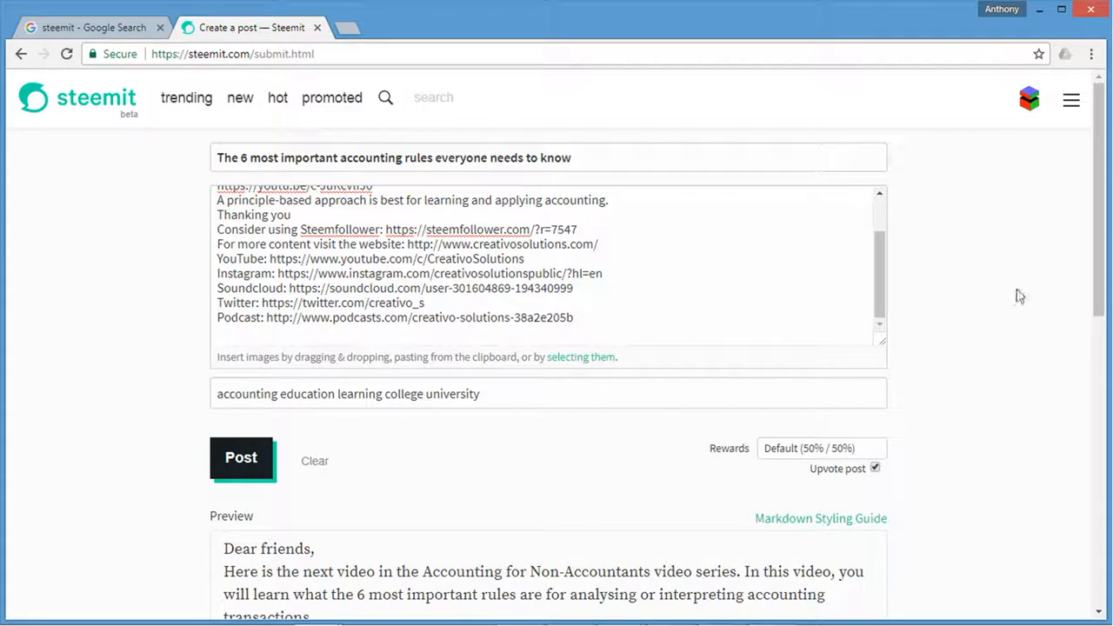
Step: Review the post preview and publish the accounting rules post
{"action": "scroll", "scroll_direction": "down", "scroll_amount": 3}
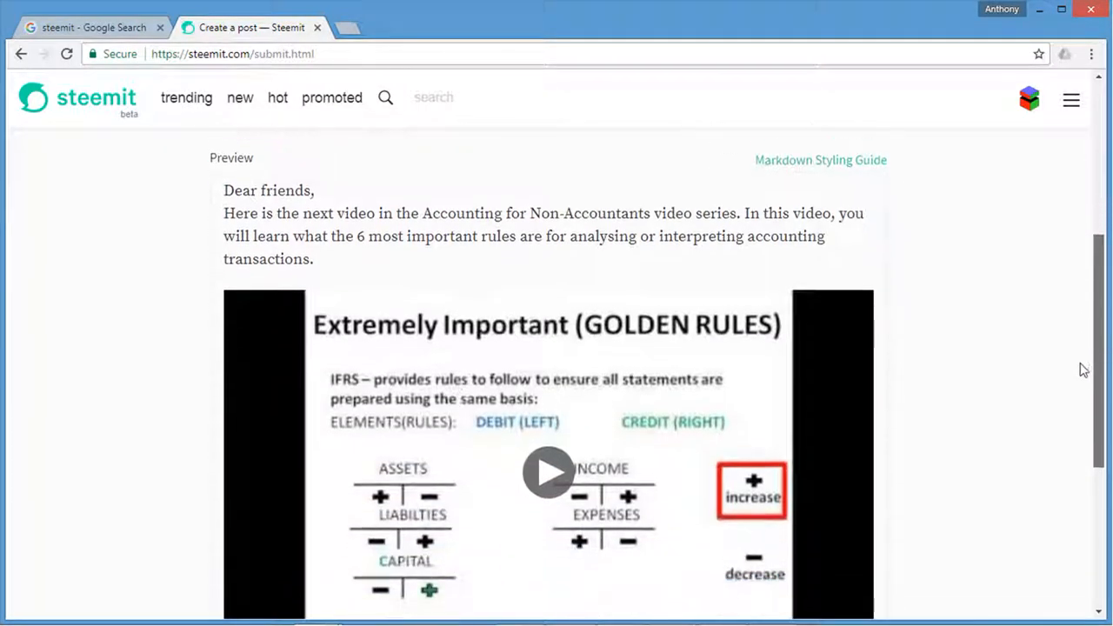
{"action": "scroll", "scroll_direction": "down", "scroll_amount": 3}
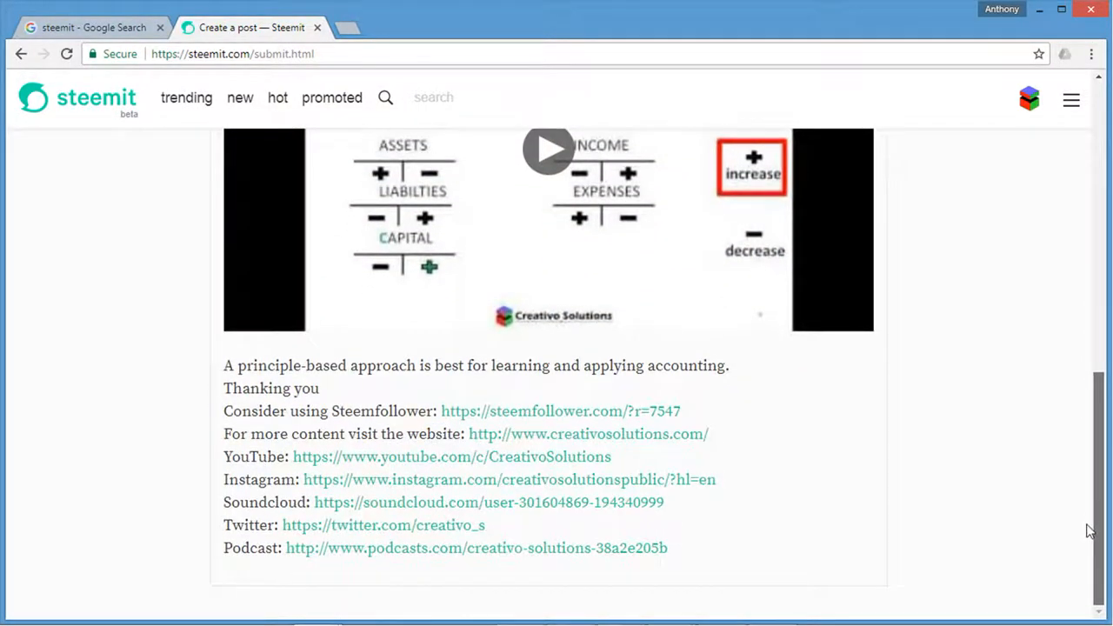
{"action": "scroll", "scroll_direction": "up", "scroll_amount": 3}
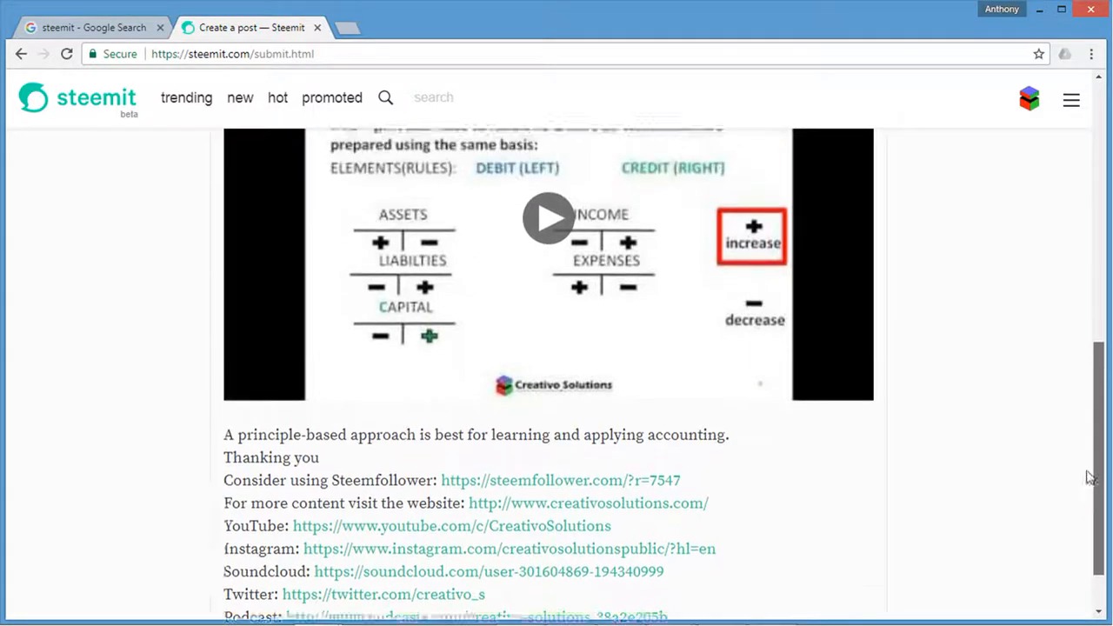
{"action": "scroll", "scroll_direction": "up", "scroll_amount": 3}
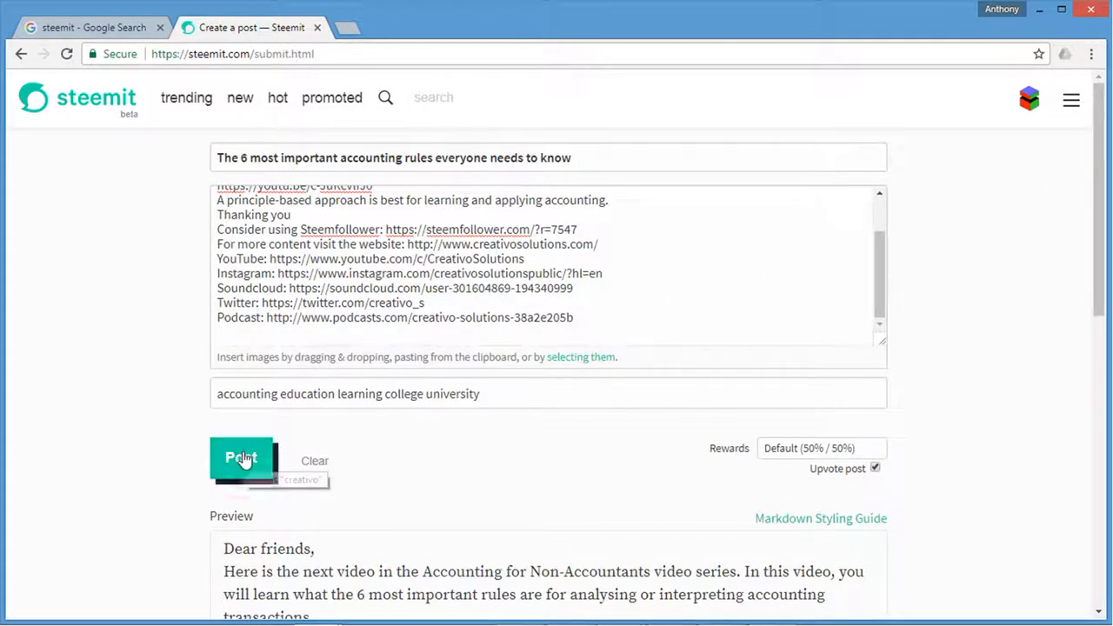
{"action": "left_click", "coordinate": [242, 459]}
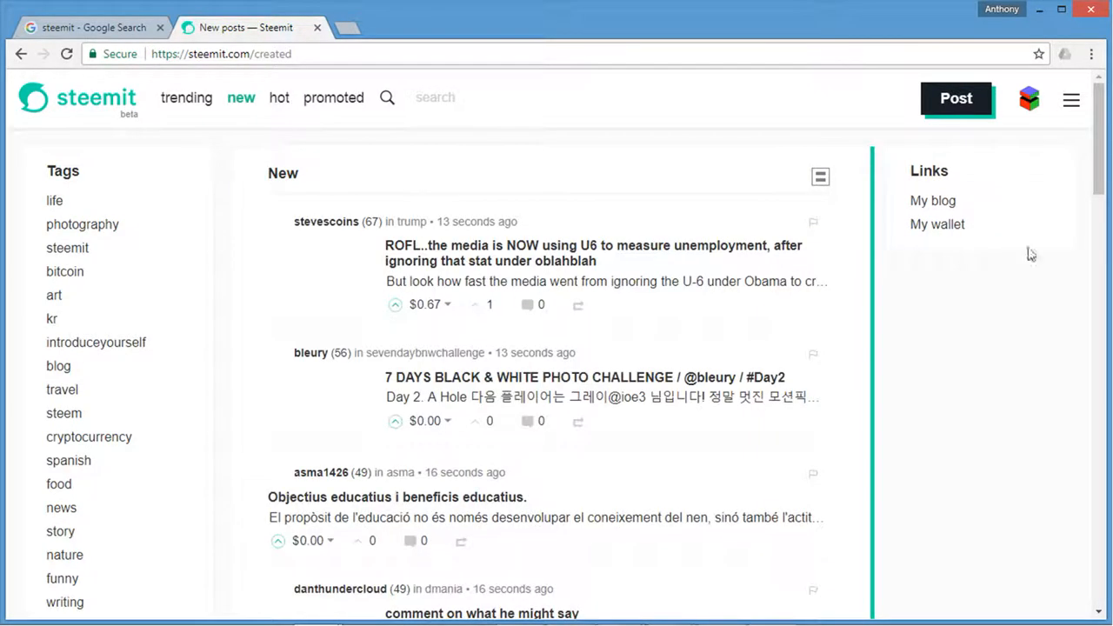
{"action": "mouse_move", "coordinate": [876, 207]}
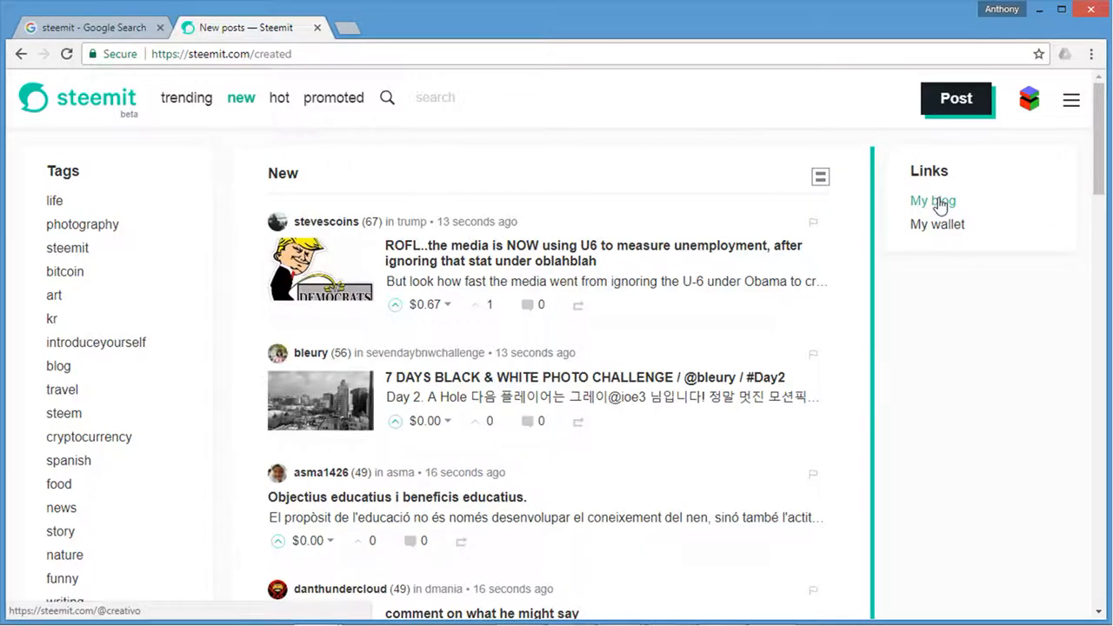
Step: Go to your own Steemit blog via the 'My blog' link
{"action": "left_click", "coordinate": [933, 201]}
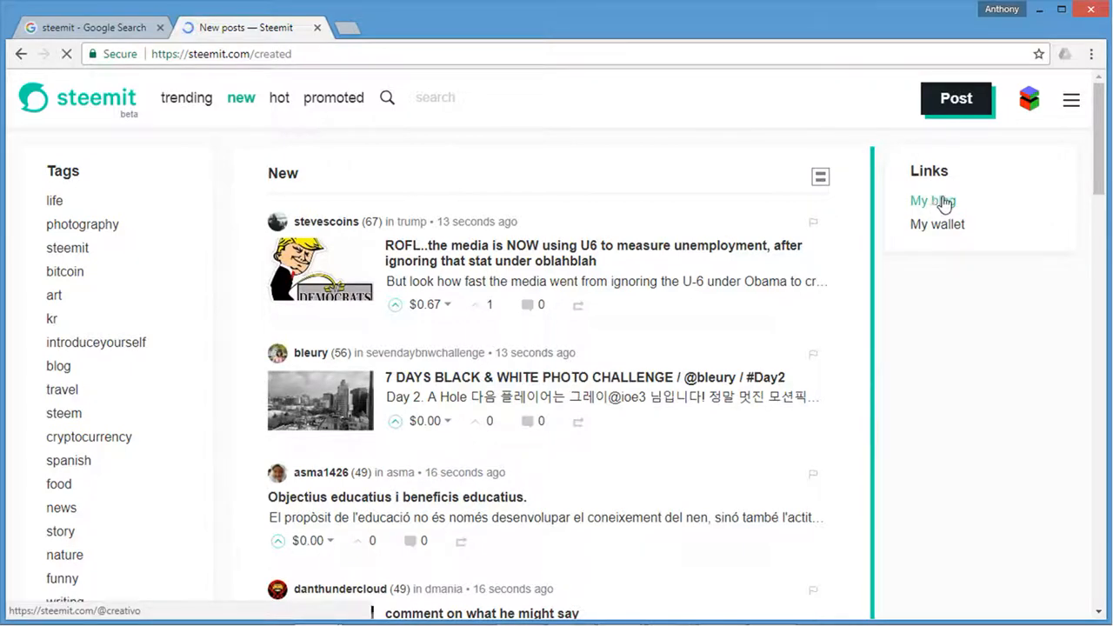
{"action": "left_click", "coordinate": [932, 201]}
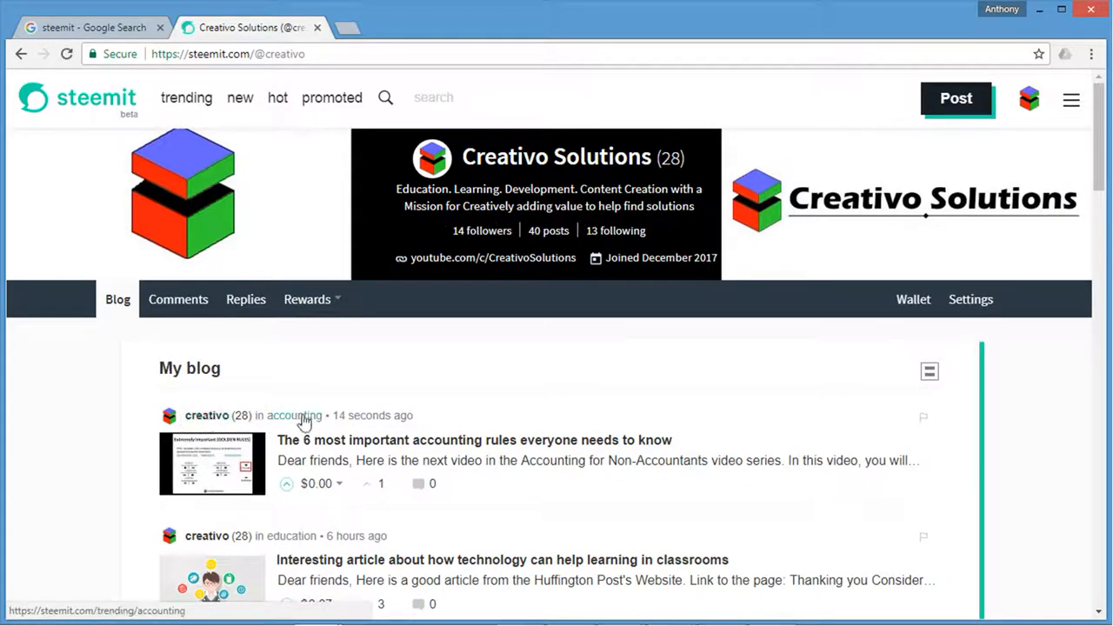
{"action": "mouse_move", "coordinate": [312, 448]}
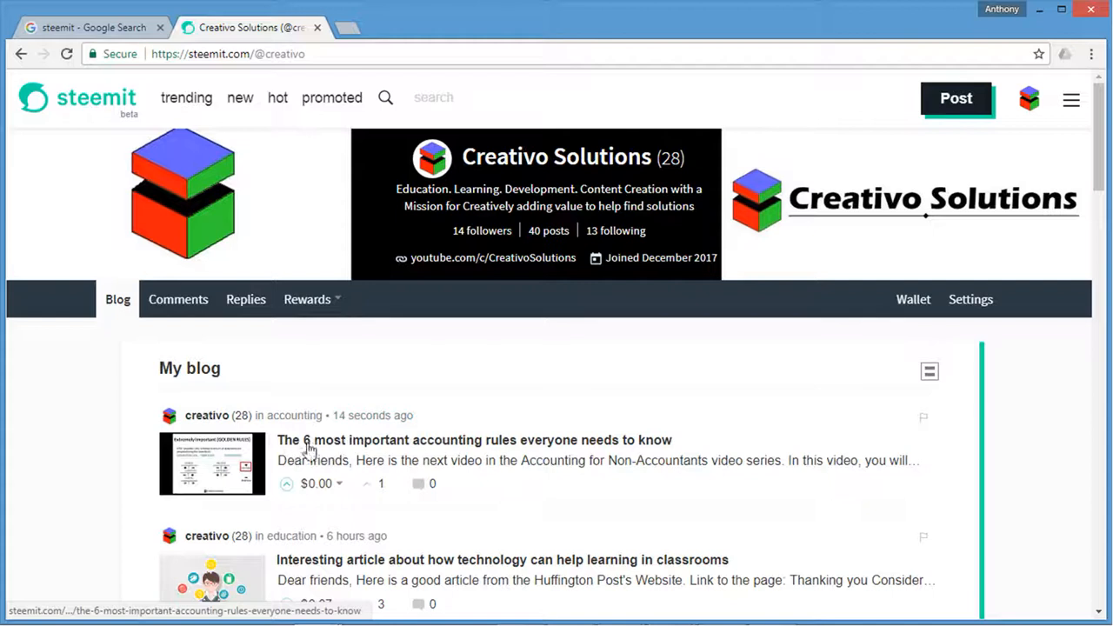
{"action": "mouse_move", "coordinate": [602, 445]}
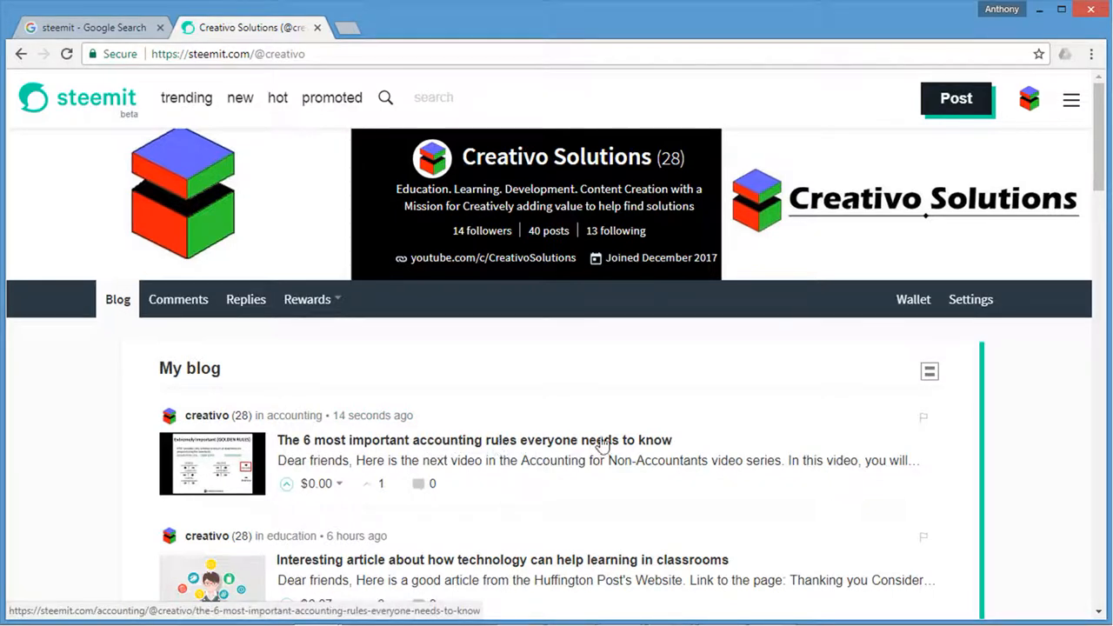
{"action": "mouse_move", "coordinate": [435, 441]}
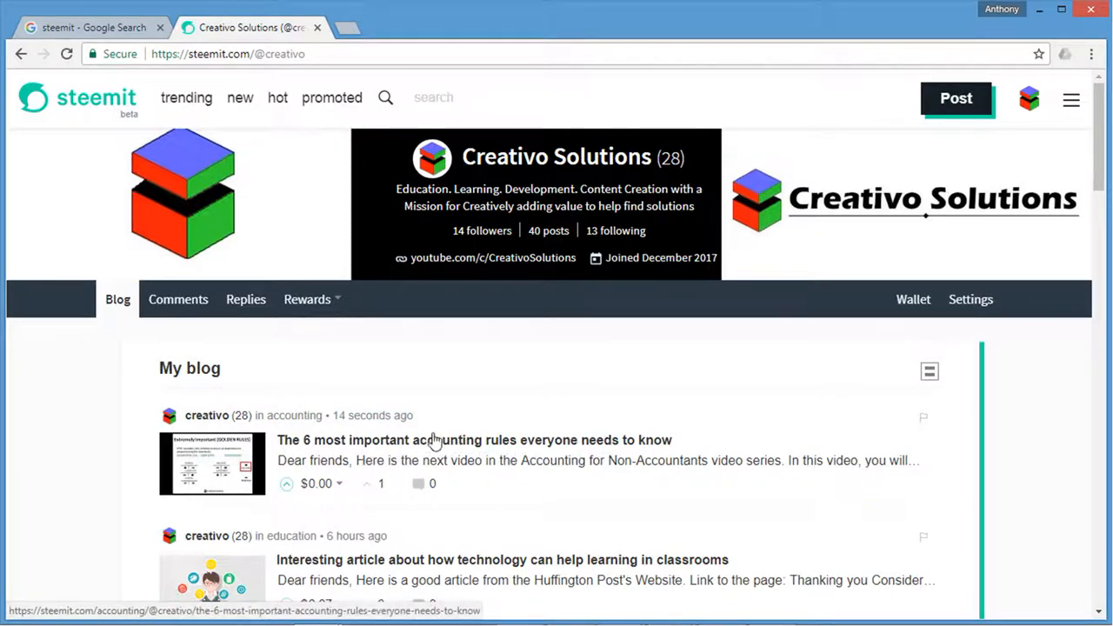
Step: Open 'The 6 most important accounting rules' post and scroll down to its five tags
{"action": "left_click", "coordinate": [475, 439]}
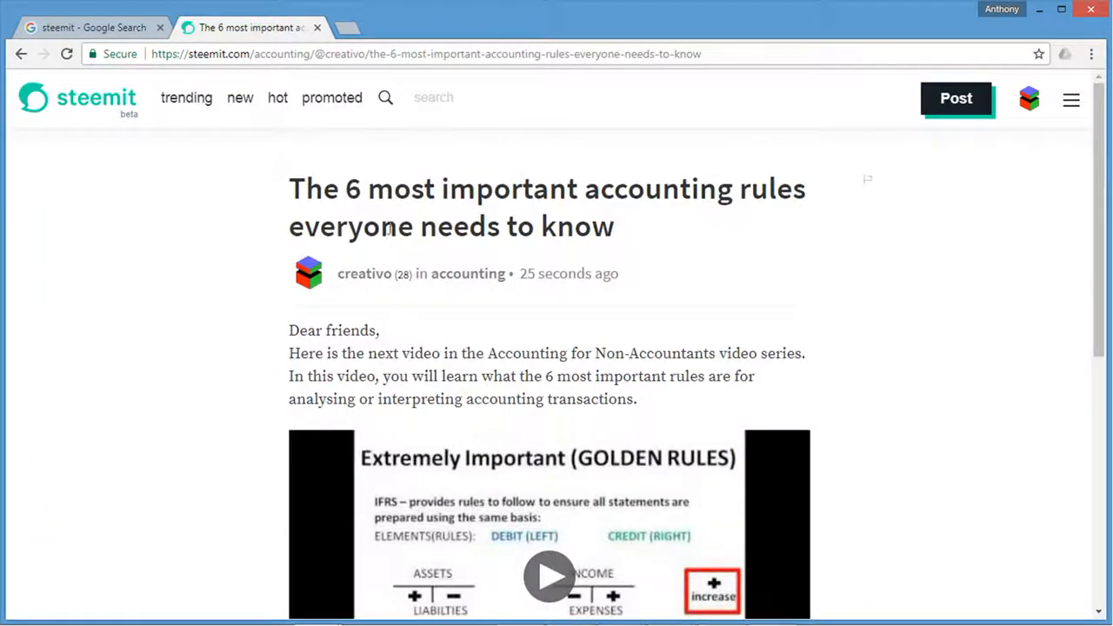
{"action": "mouse_move", "coordinate": [926, 471]}
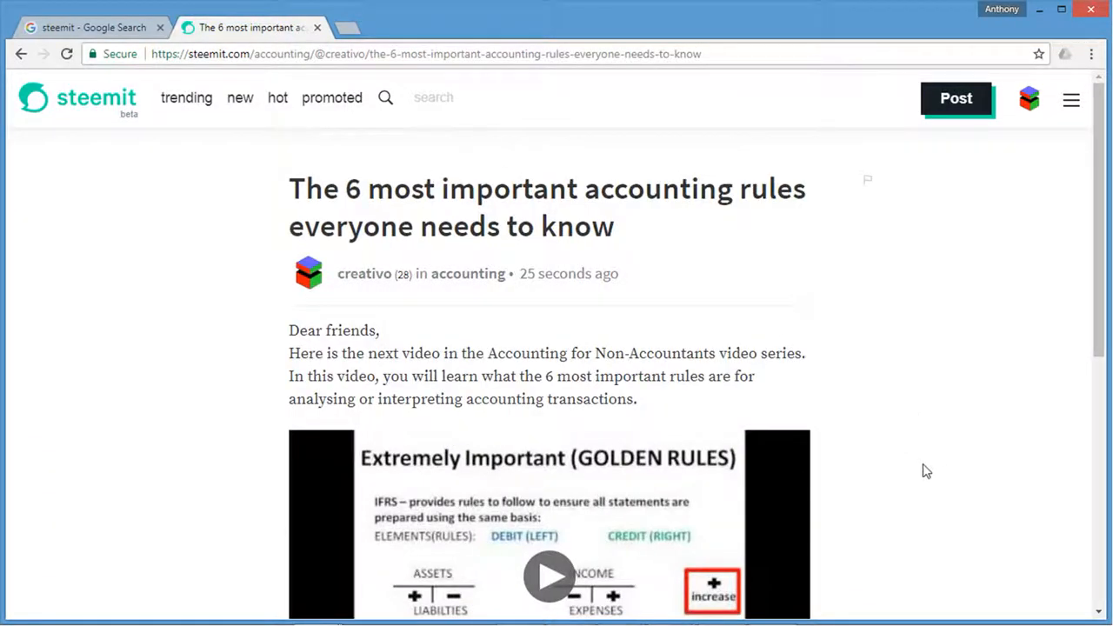
{"action": "scroll", "scroll_direction": "down", "scroll_amount": 3}
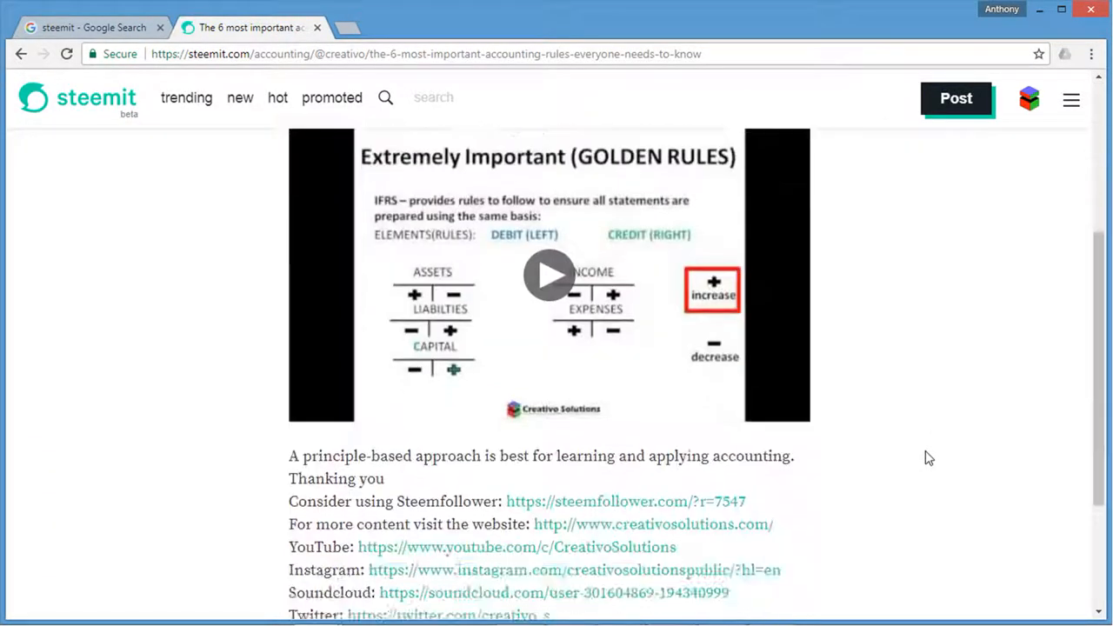
{"action": "scroll", "scroll_direction": "down", "scroll_amount": 3}
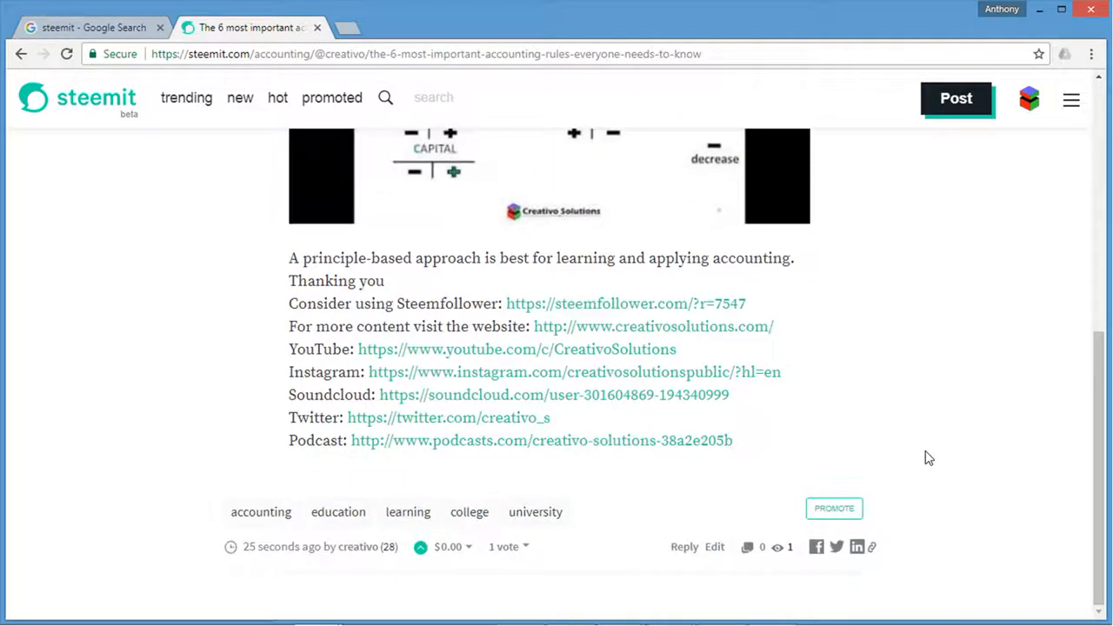